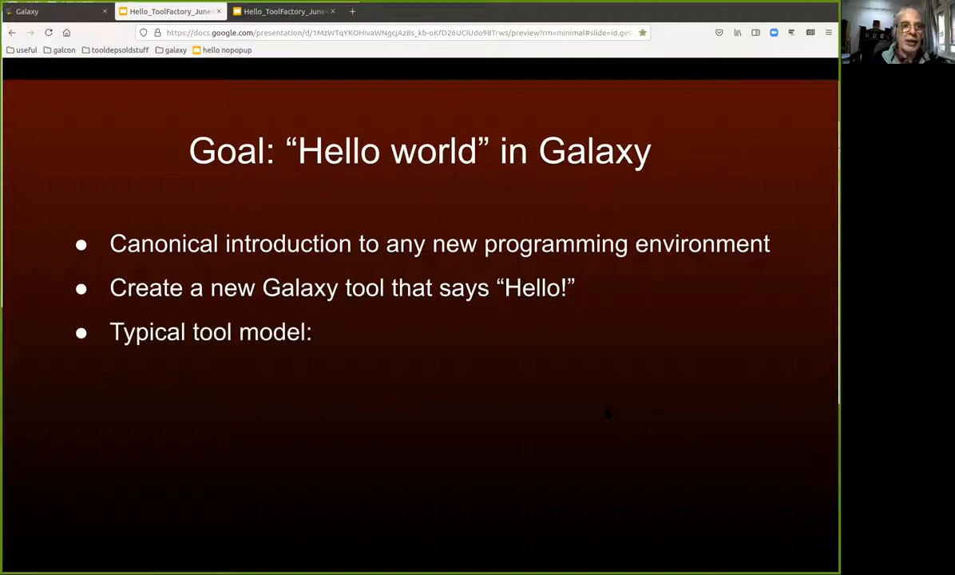
- Leave the Hello world goal slide and switch to the Galaxy ToolFactory appliance home page
key(right)
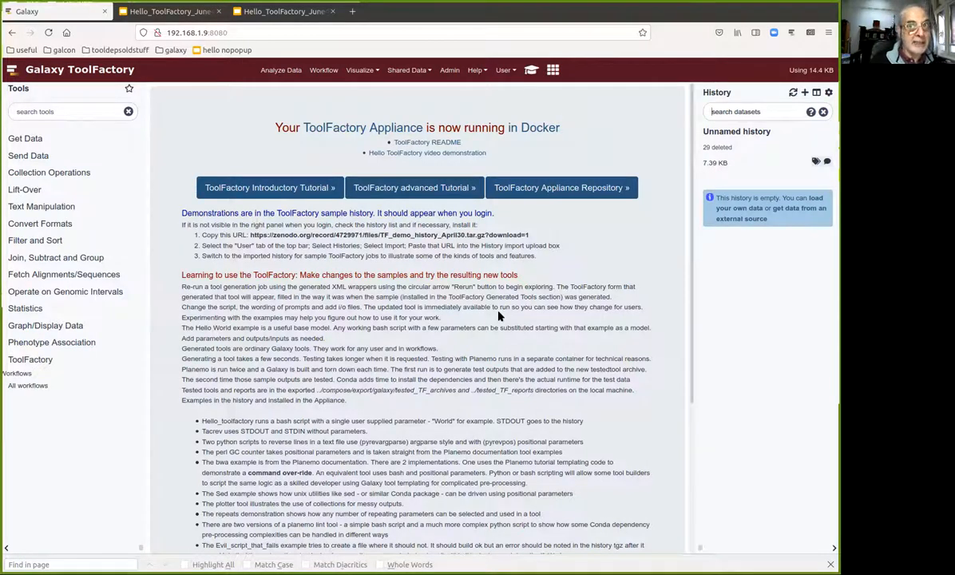
mouse_move(145, 177)
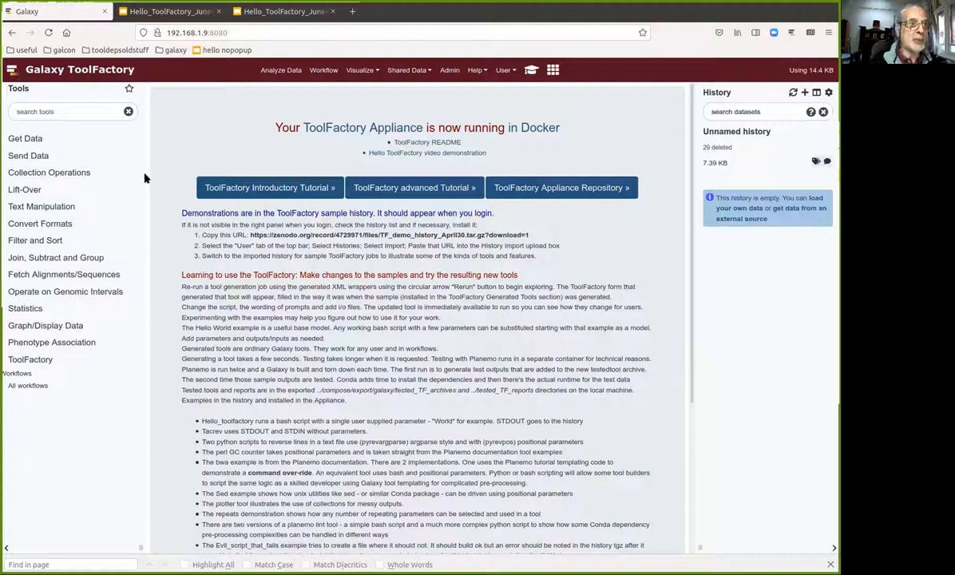
- Start a new ToolFactory tool with ID hello and bash as the interpreter
click(30, 359)
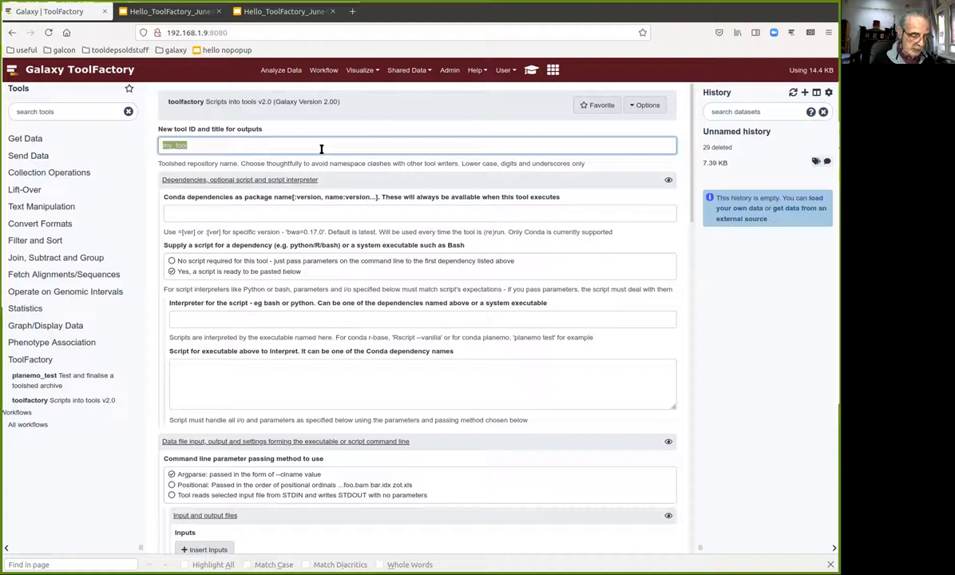
text(hello)
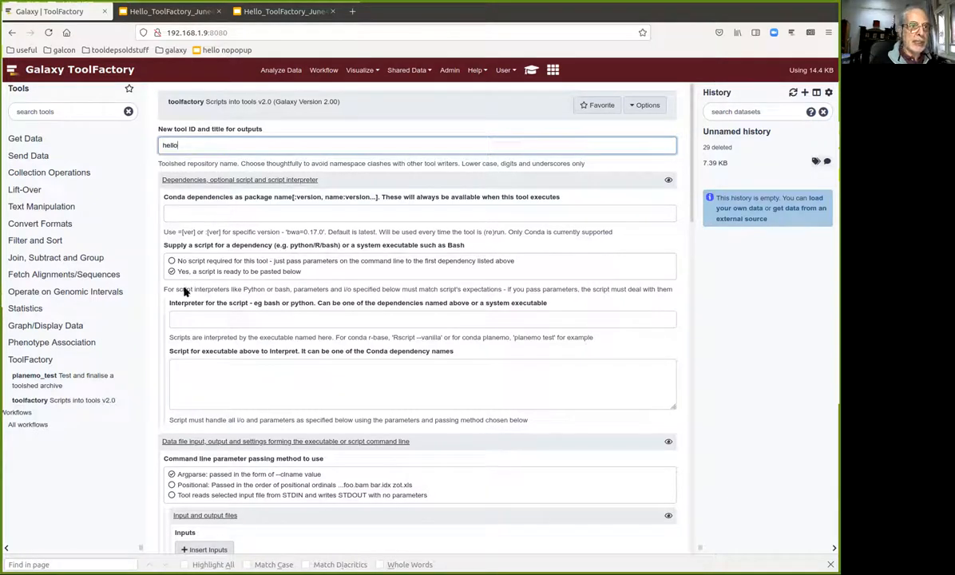
text(b)
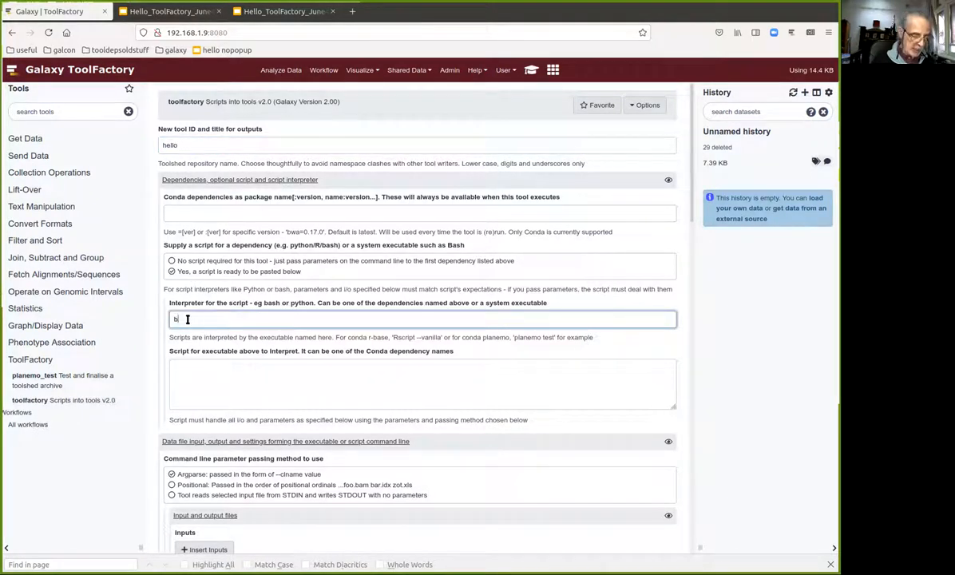
text(ash)
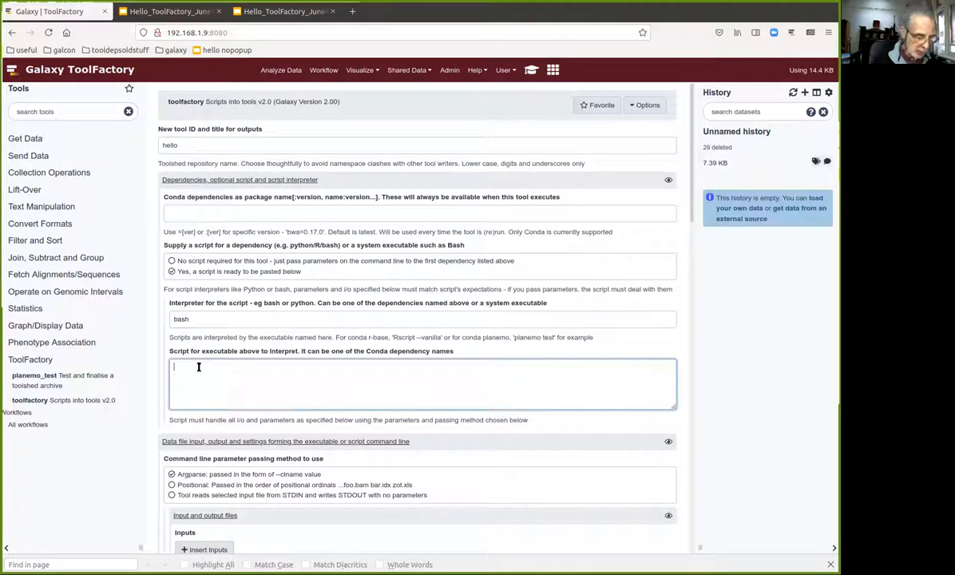
- Enter the script echo "Hello $1" in the script box
text(echo)
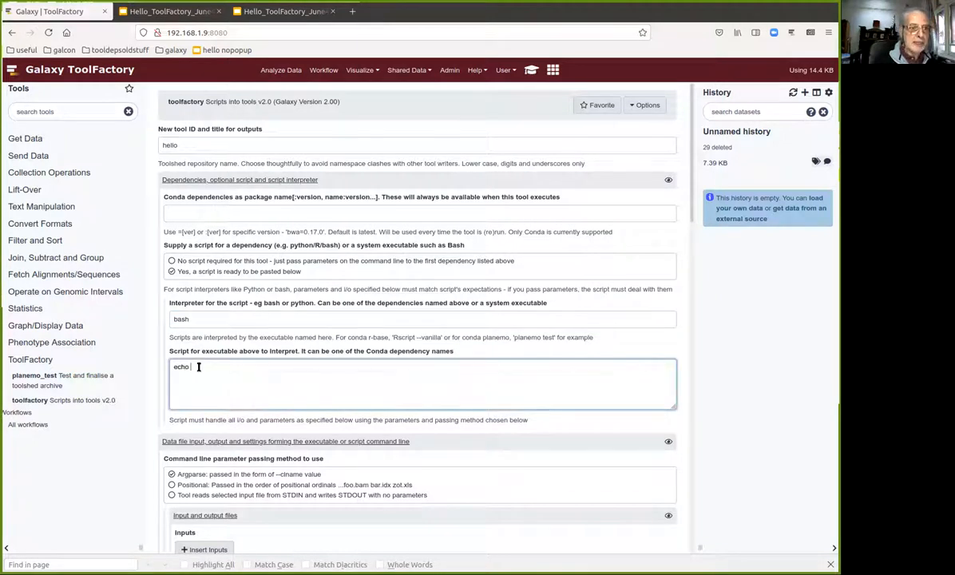
text(")
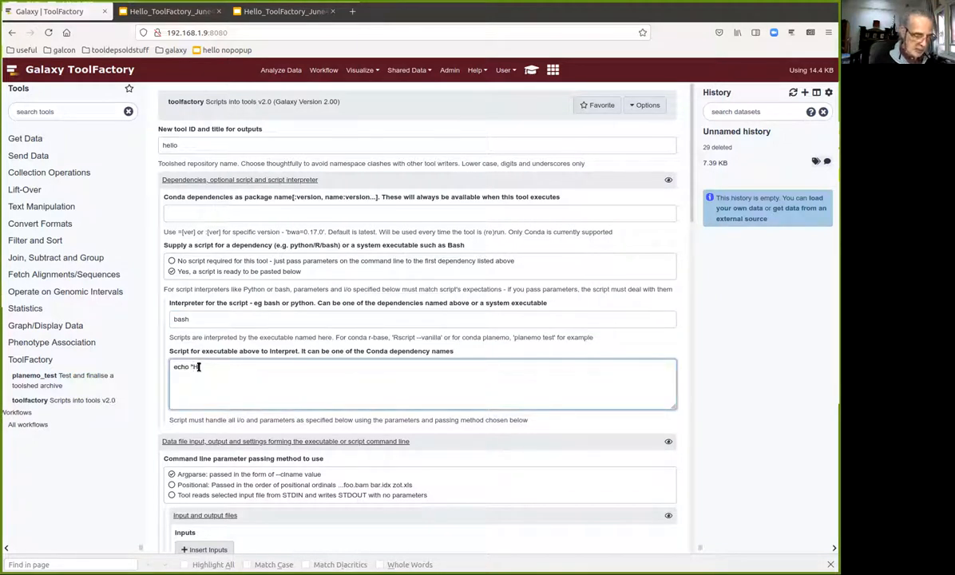
text(Hello)
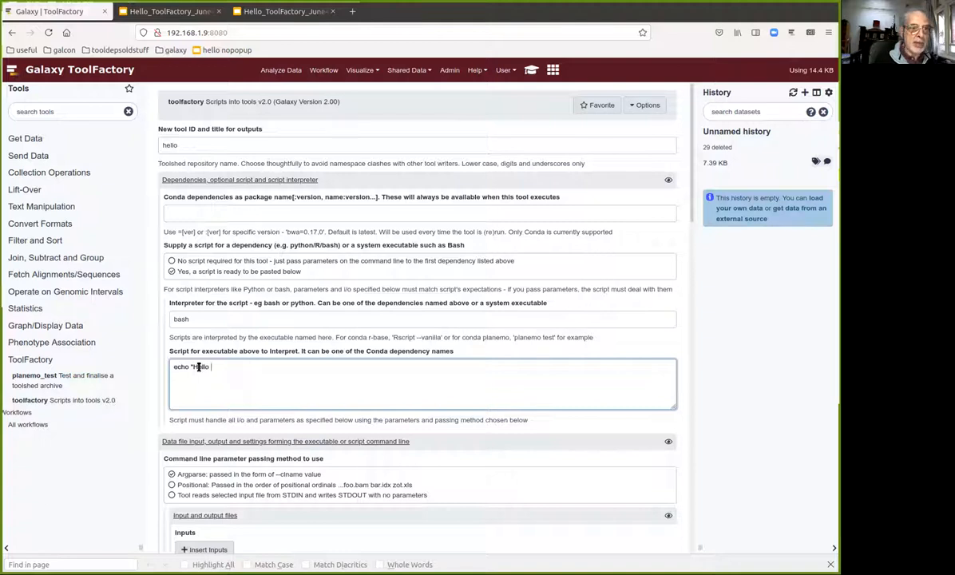
text($1")
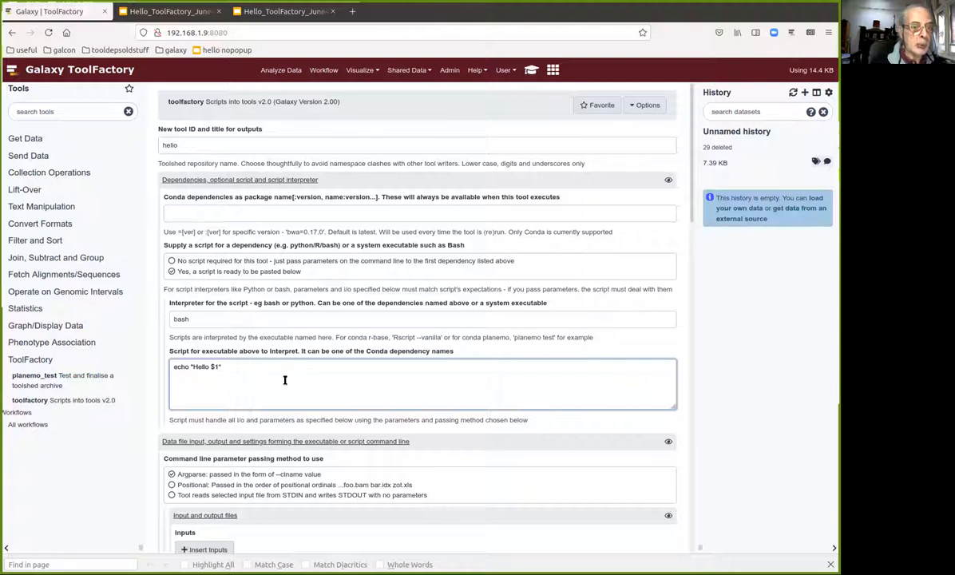
scroll(down, 3)
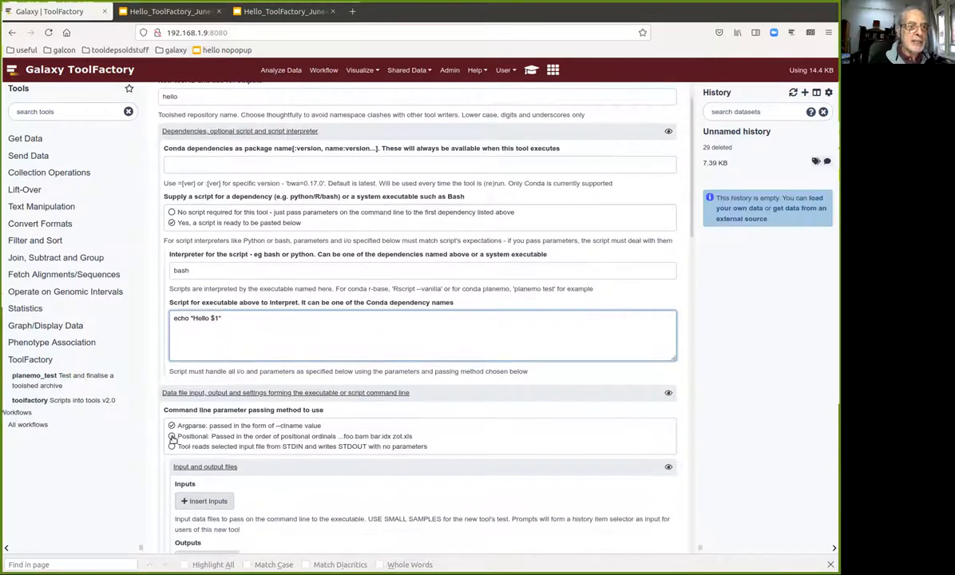
- Choose Positional as the command line parameter passing method
click(173, 436)
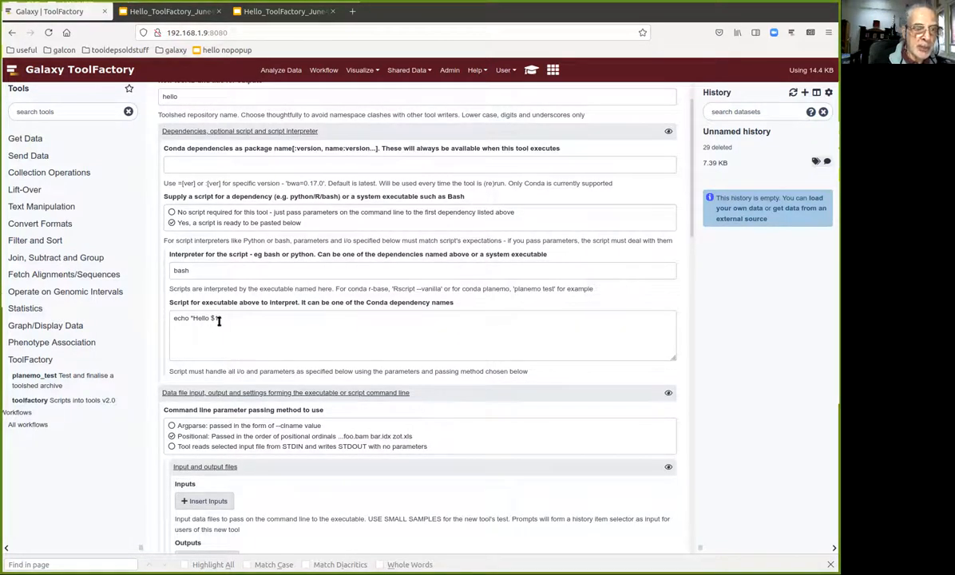
scroll(down, 3)
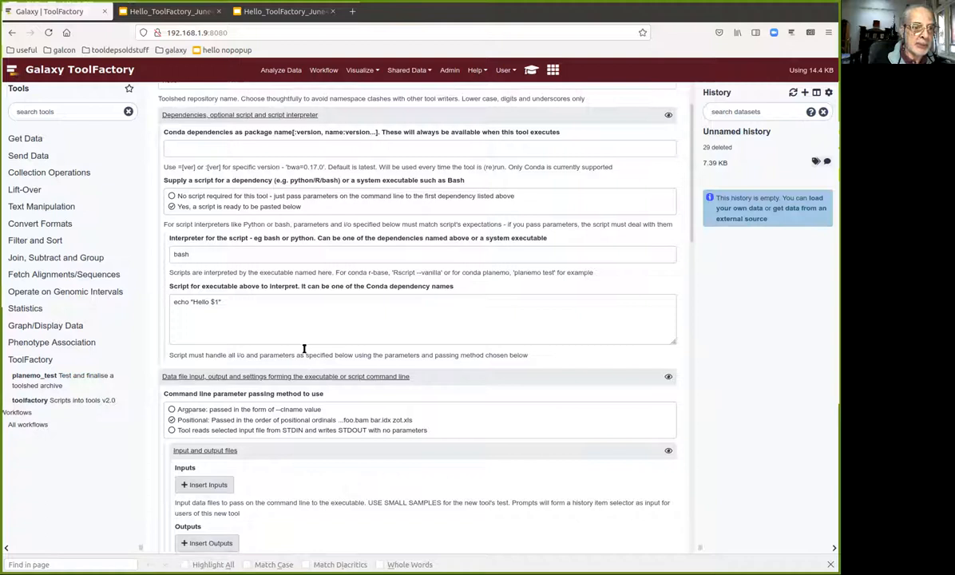
scroll(down, 3)
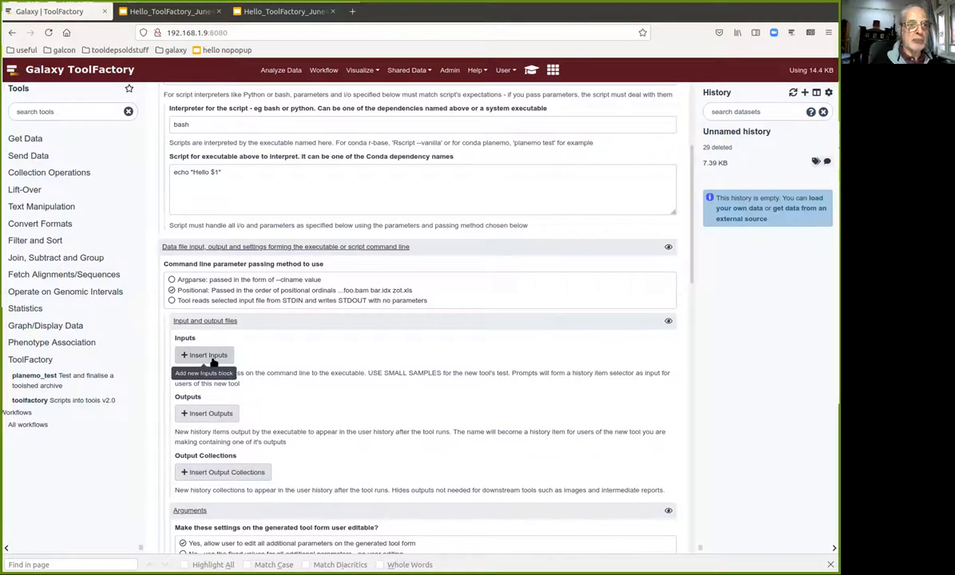
mouse_move(287, 358)
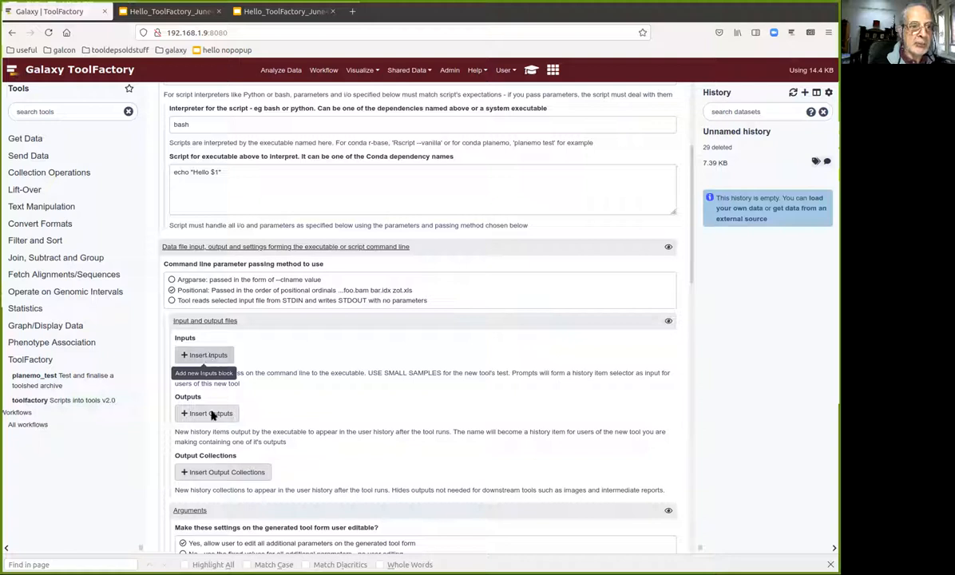
- Add output hello_out as txt from STDOUT with test comparison diff:0
click(208, 412)
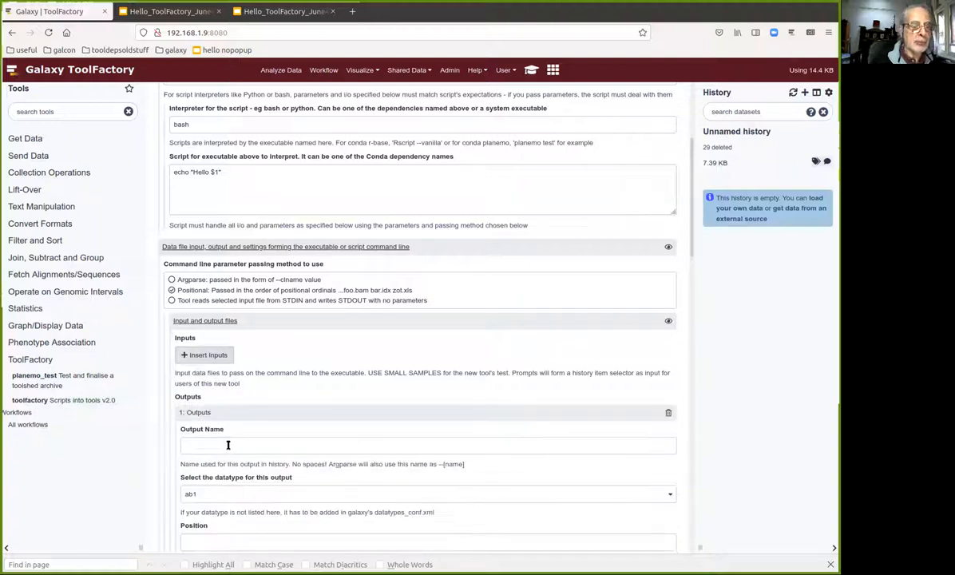
text(h)
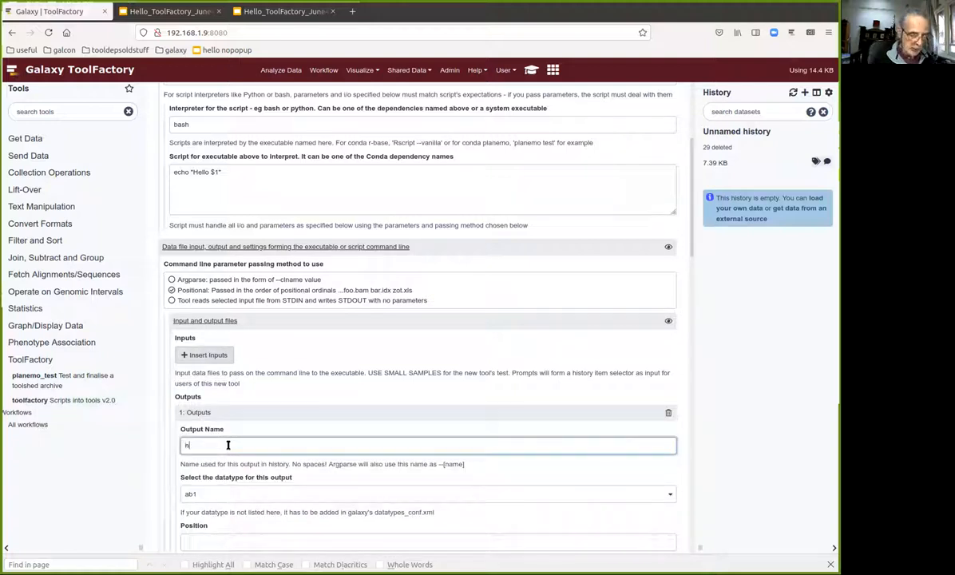
text(ello_out)
click(428, 543)
text(STDOUT)
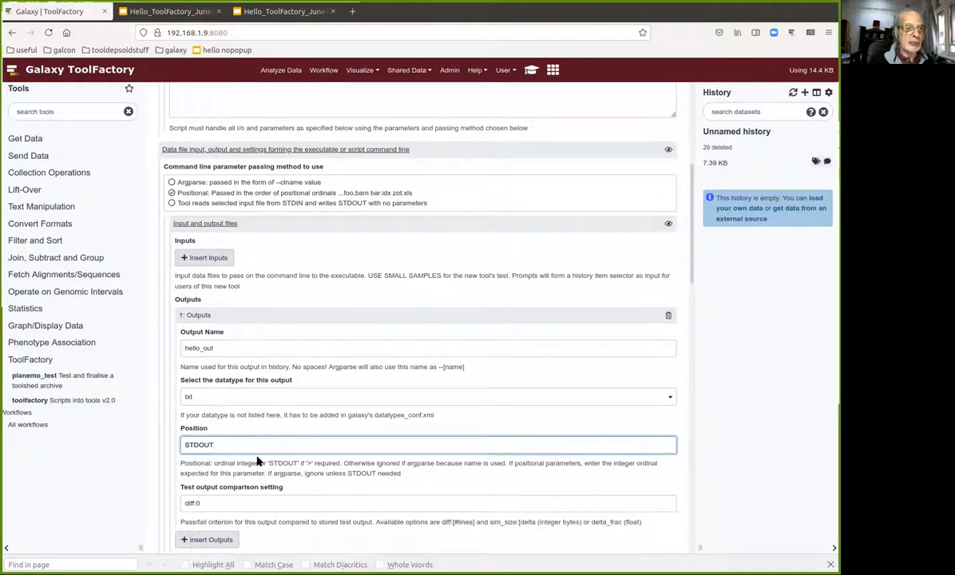
scroll(down, 3)
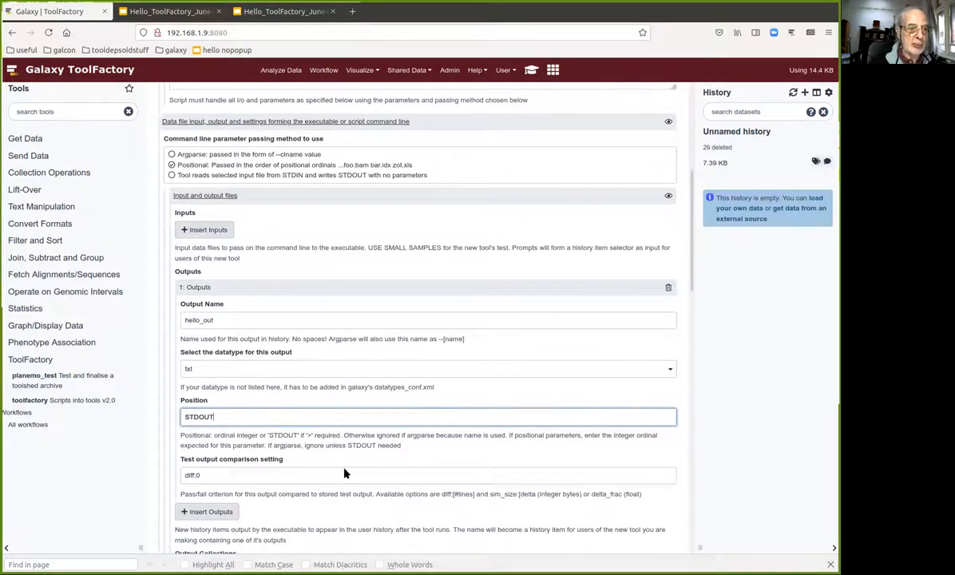
scroll(down, 3)
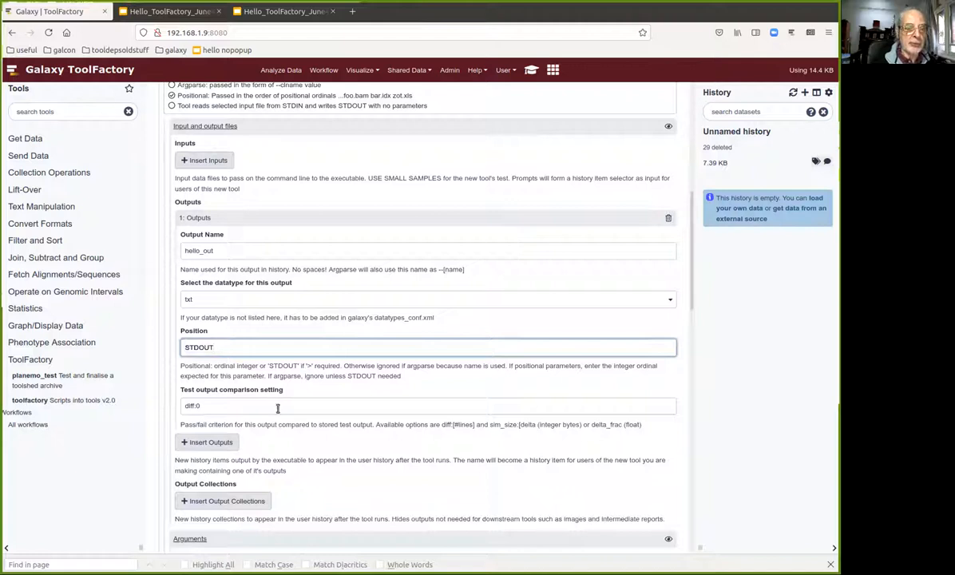
scroll(down, 3)
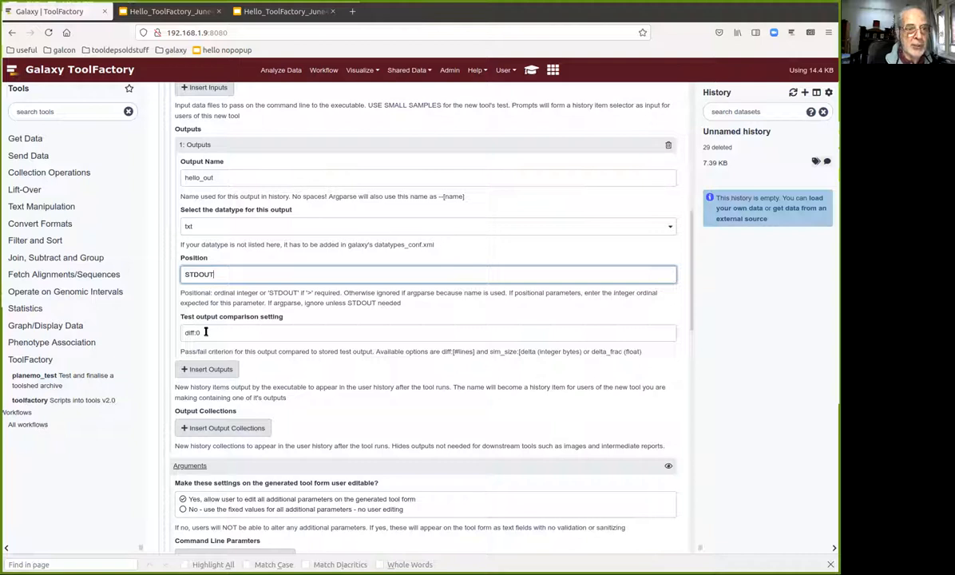
mouse_move(223, 352)
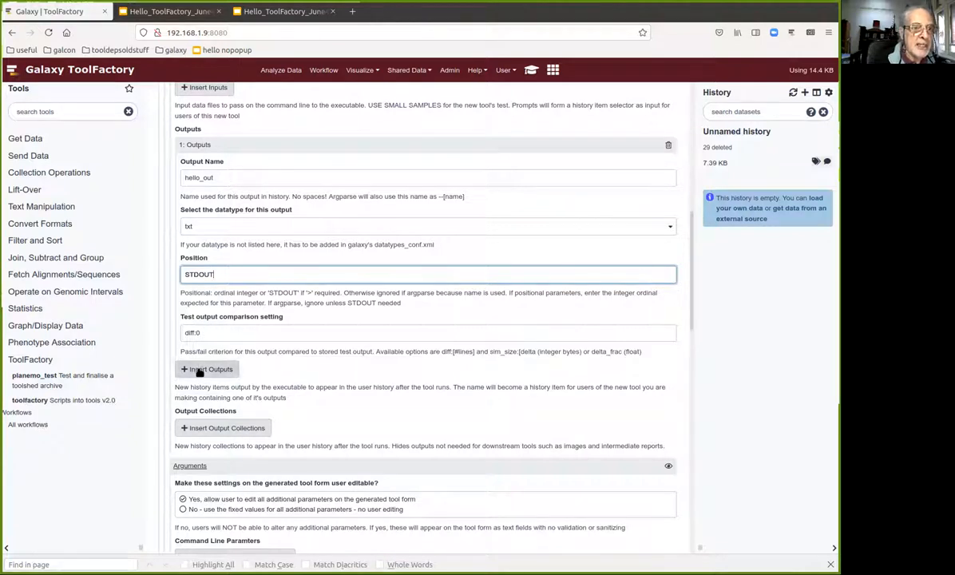
mouse_move(227, 428)
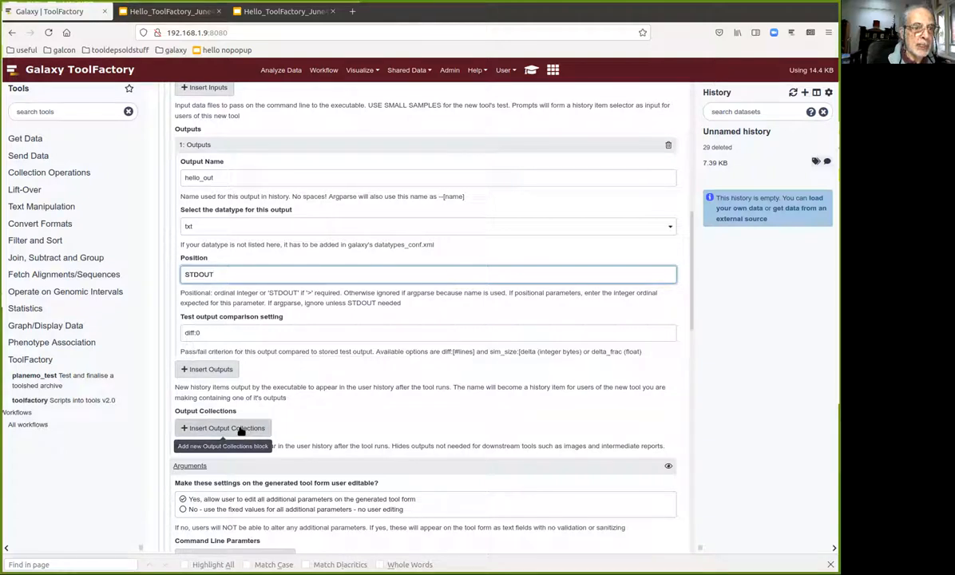
scroll(down, 3)
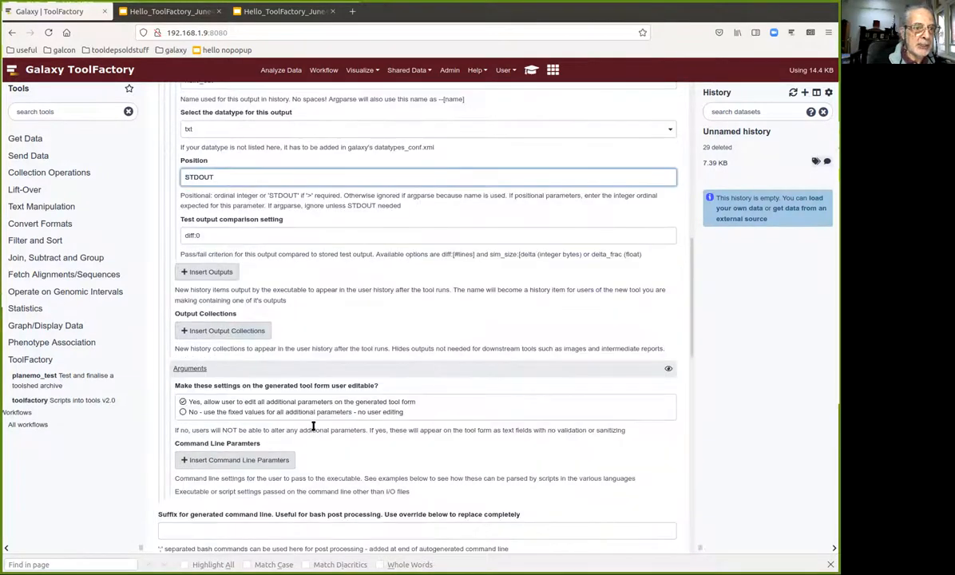
scroll(down, 3)
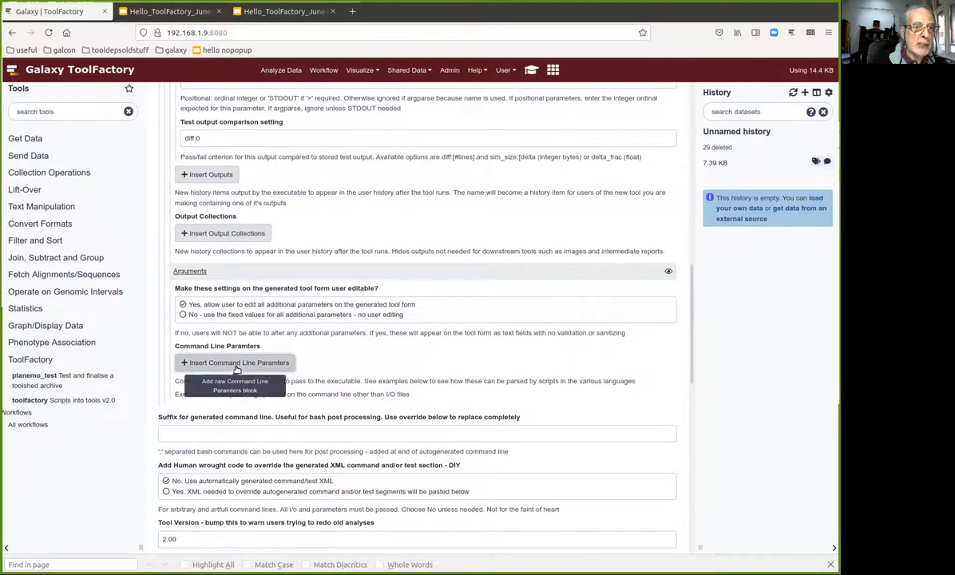
- Add a text parameter say_hello_to with default value ToolFactory
click(233, 361)
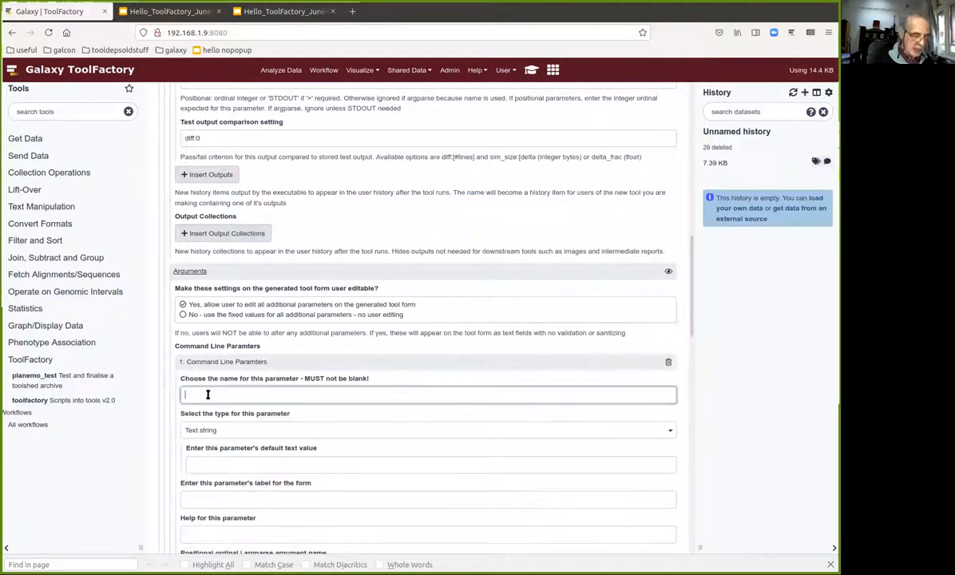
text(say_H)
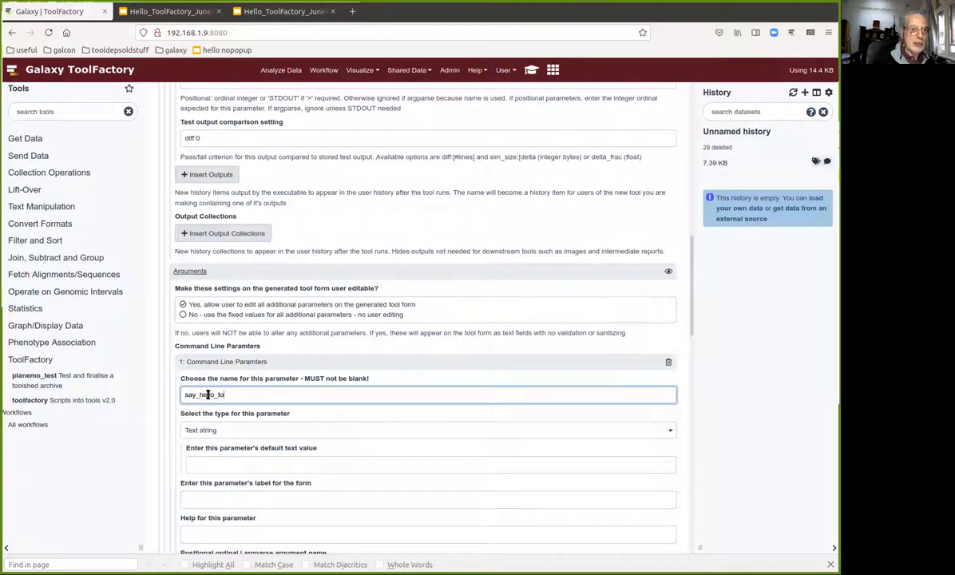
click(428, 463)
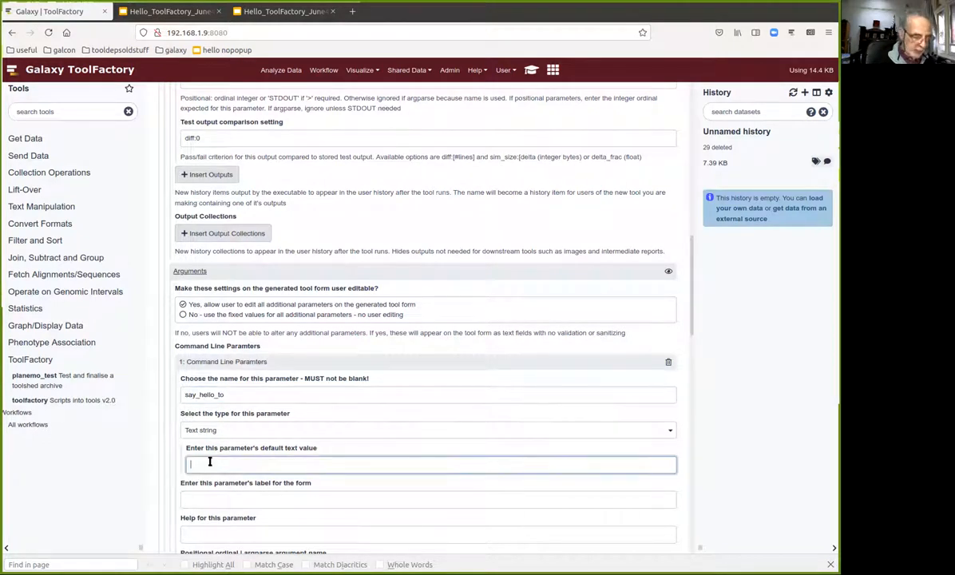
text(ToolFactory)
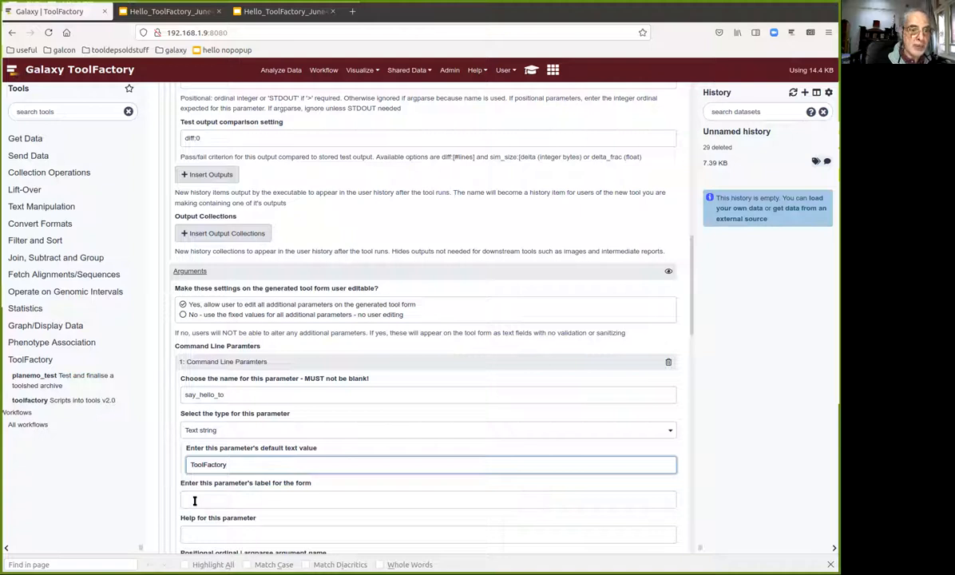
text(s)
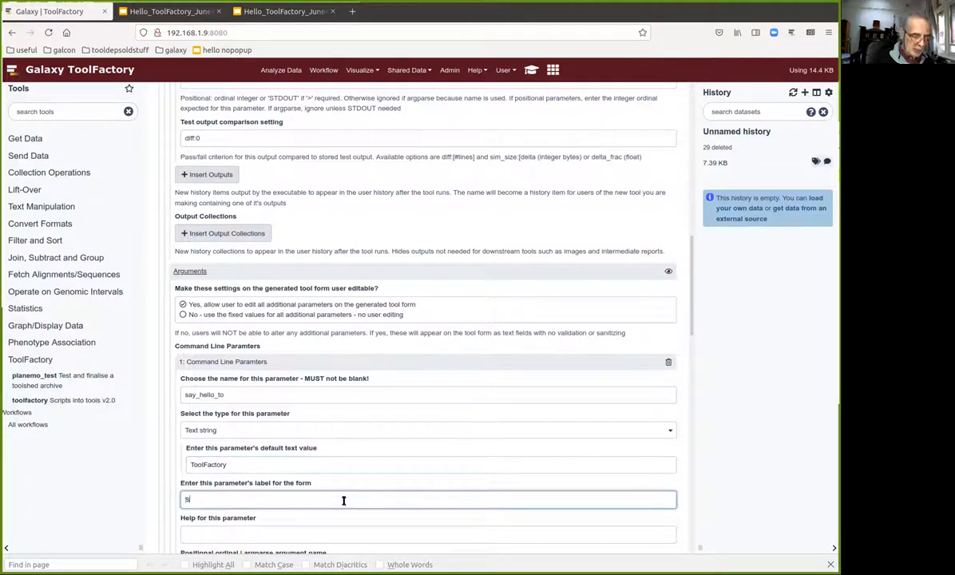
- Label it 'Say Hello to somebody', help 'help goes here', positional ordinal 1
text(Say Hello to some)
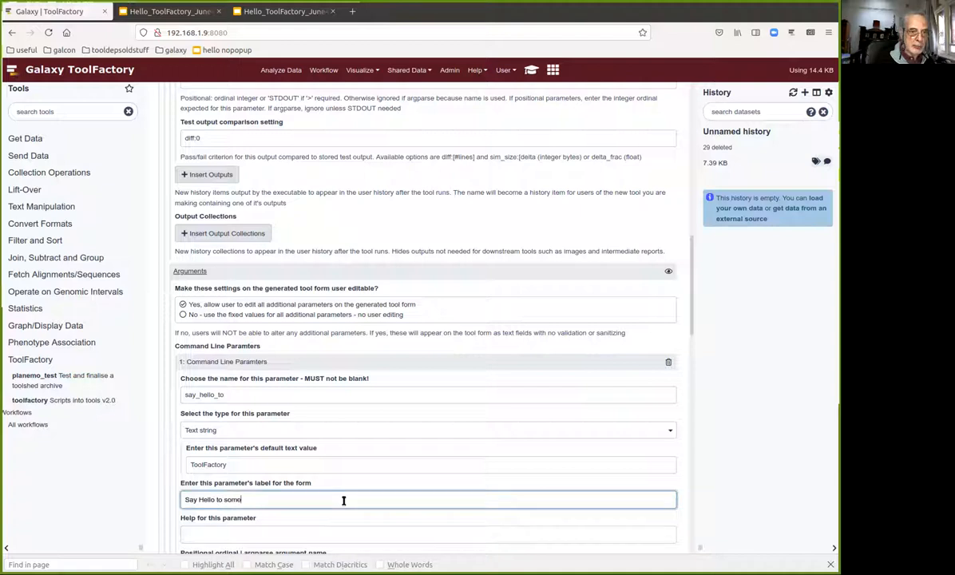
text(body)
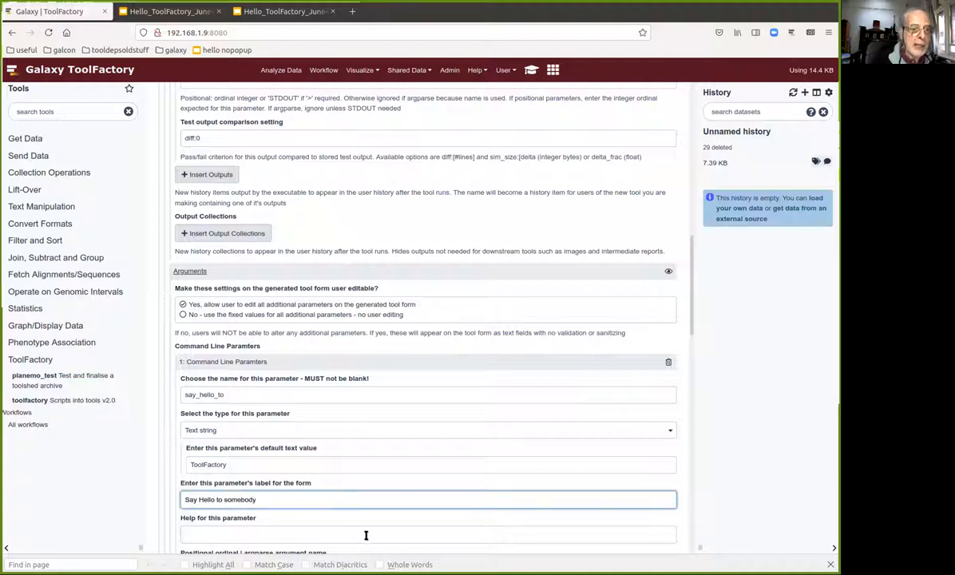
text(h)
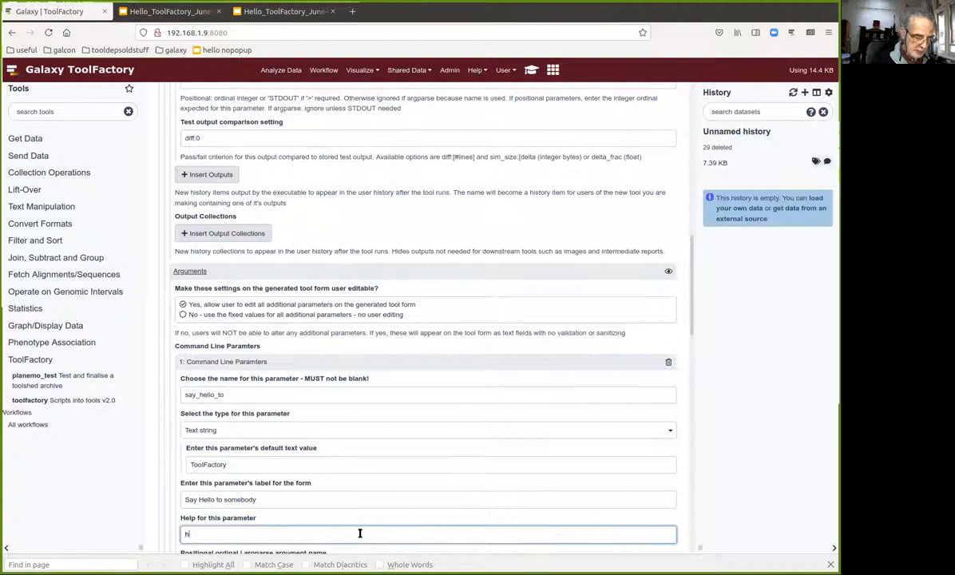
text(help goes here)
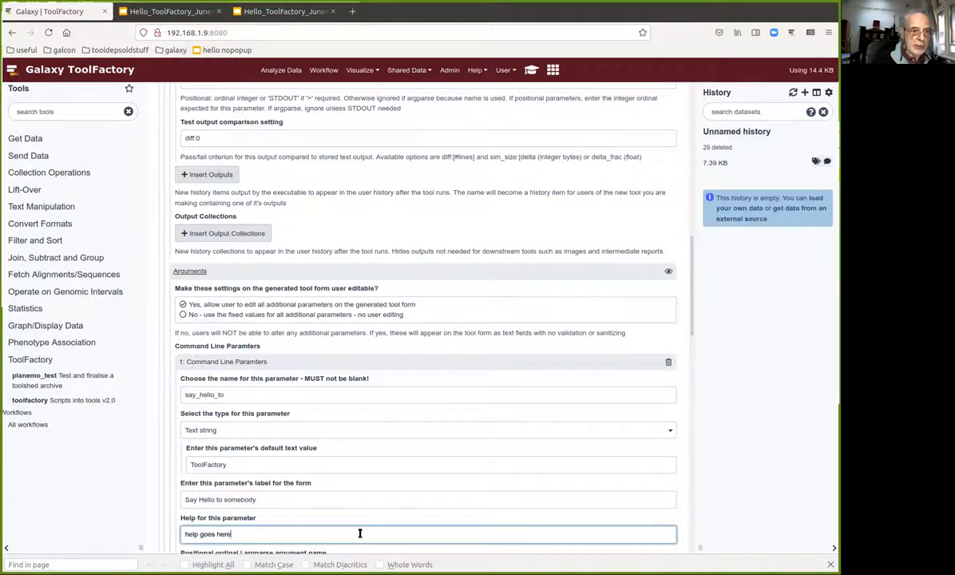
scroll(down, 3)
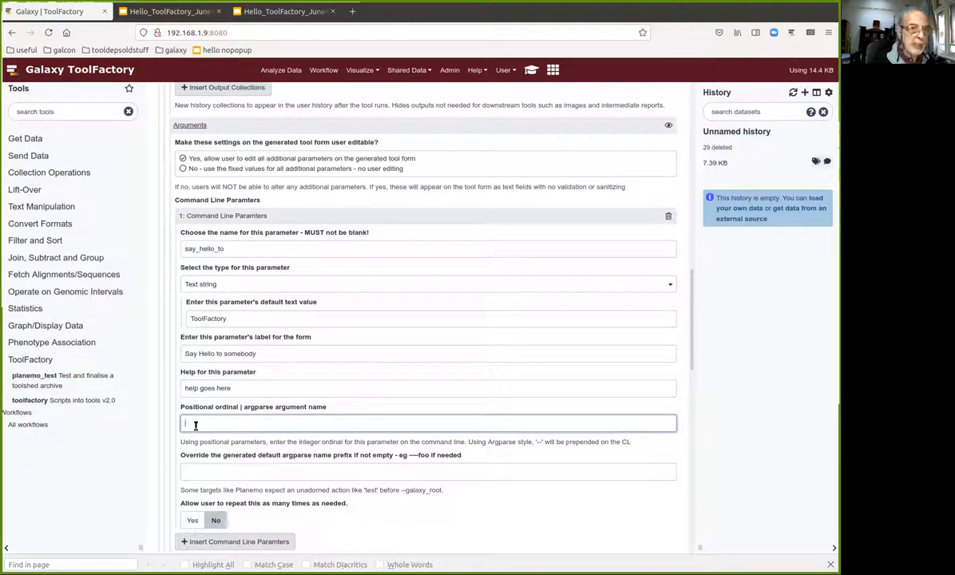
text(1)
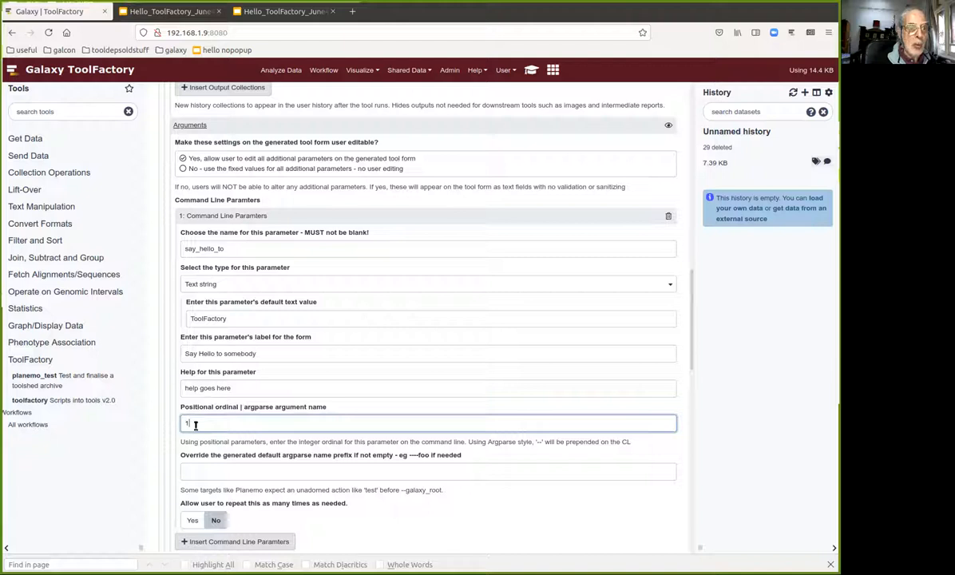
scroll(down, 3)
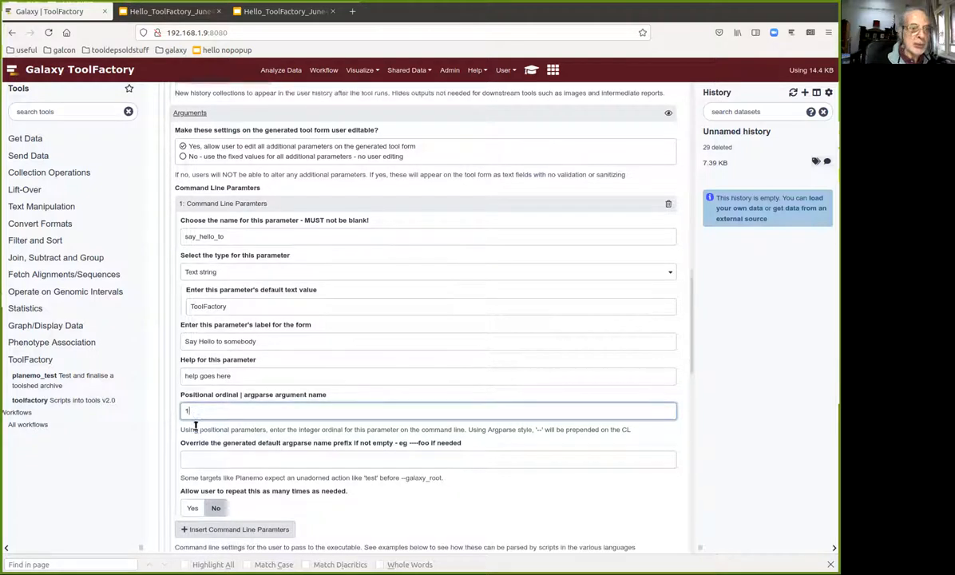
scroll(down, 3)
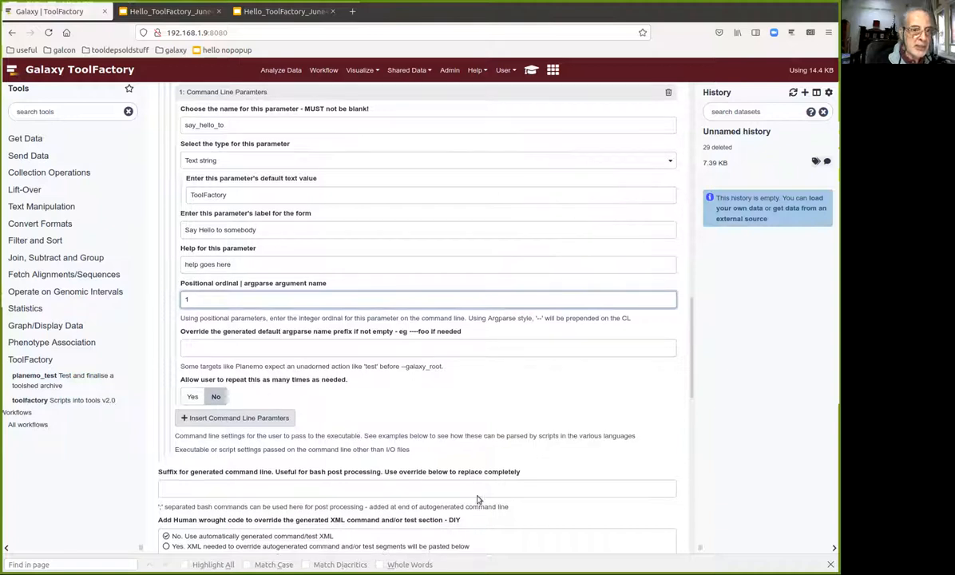
- Set synopsis 'Says hello' and add 'Lots of text for help' under What it Does
scroll(down, 3)
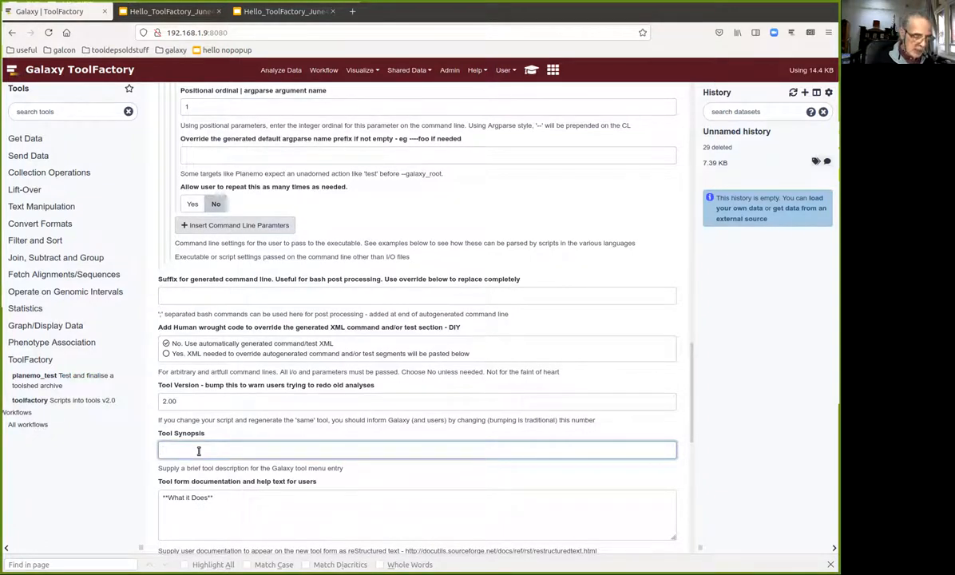
text(Says hello)
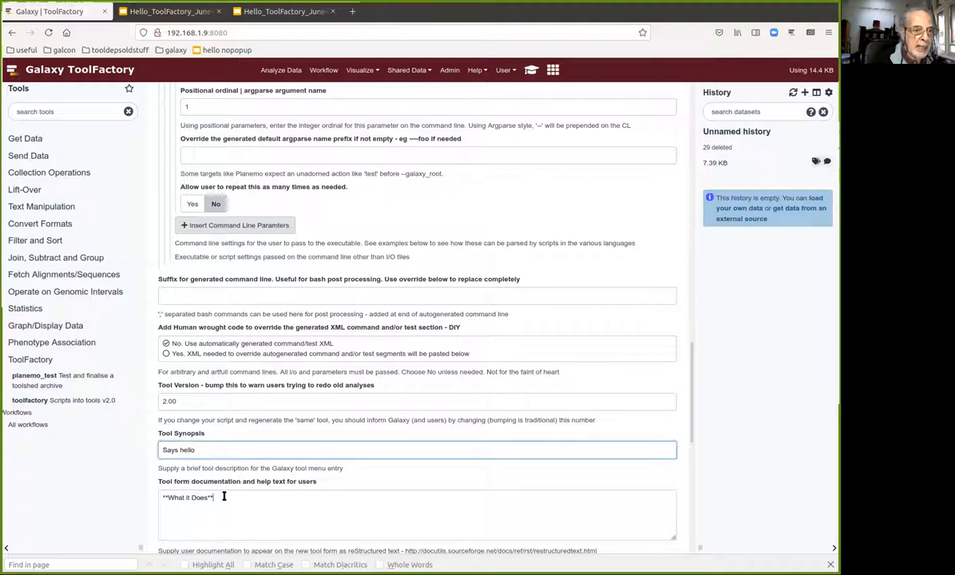
key(enter)
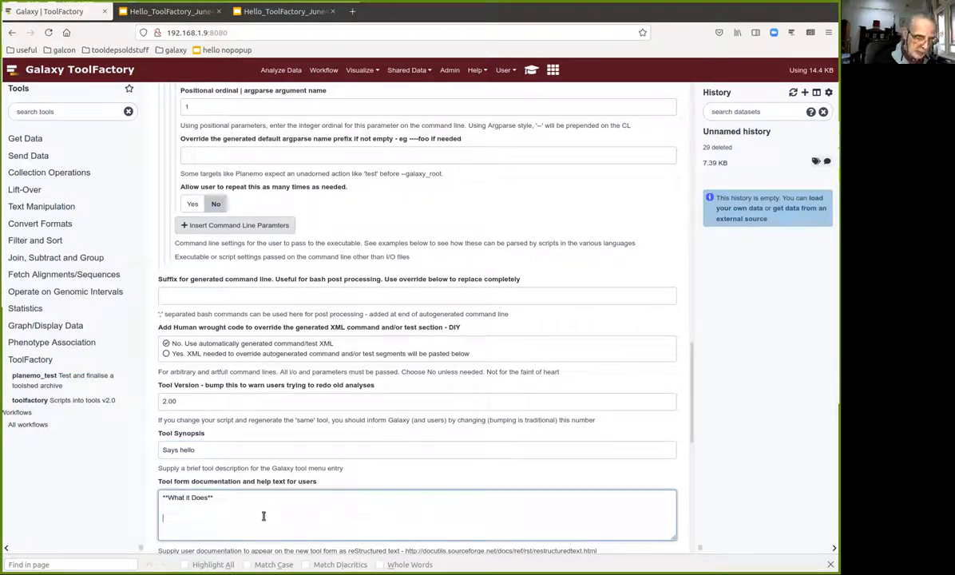
text(Lots of text for help)
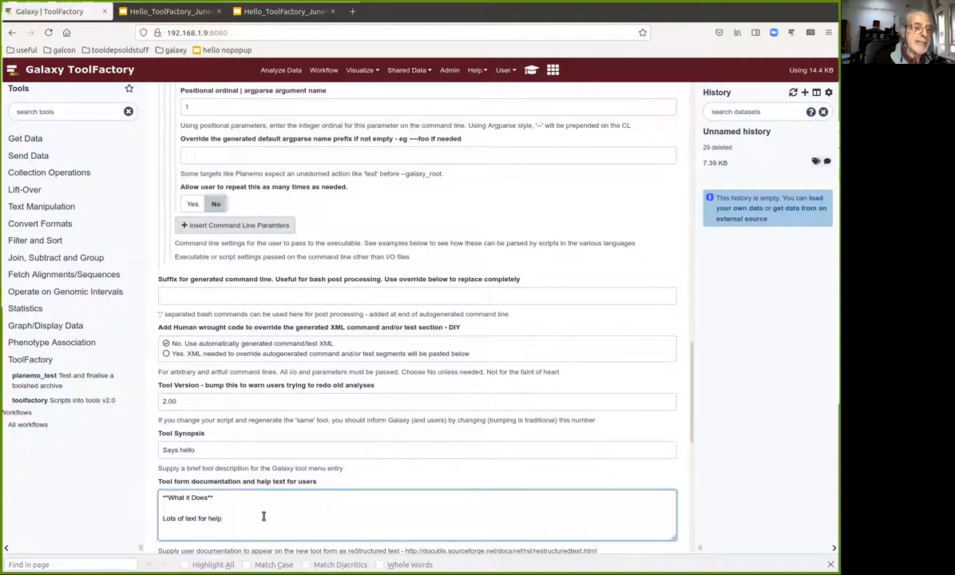
scroll(down, 3)
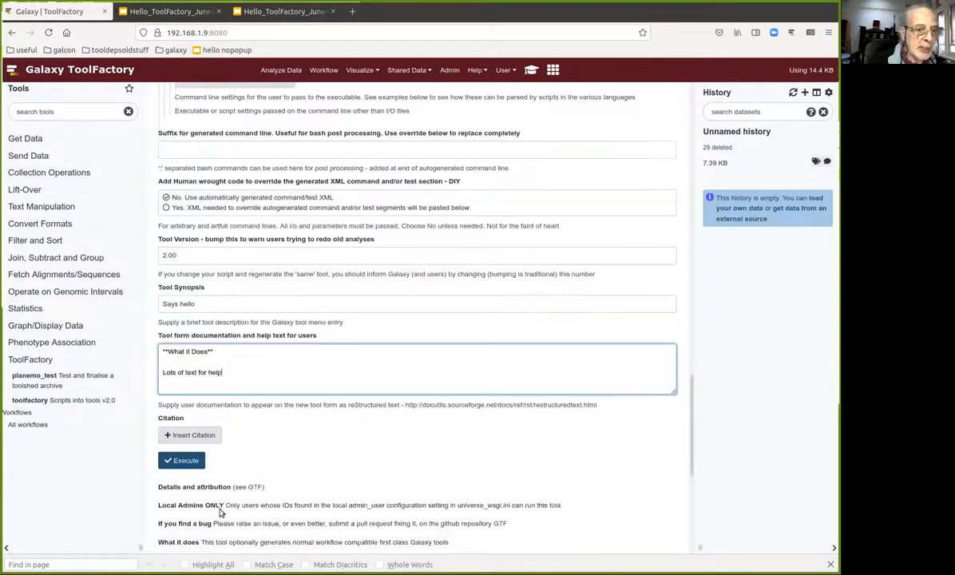
- Execute the form to generate the hello tool's XML dataset in the history
click(182, 460)
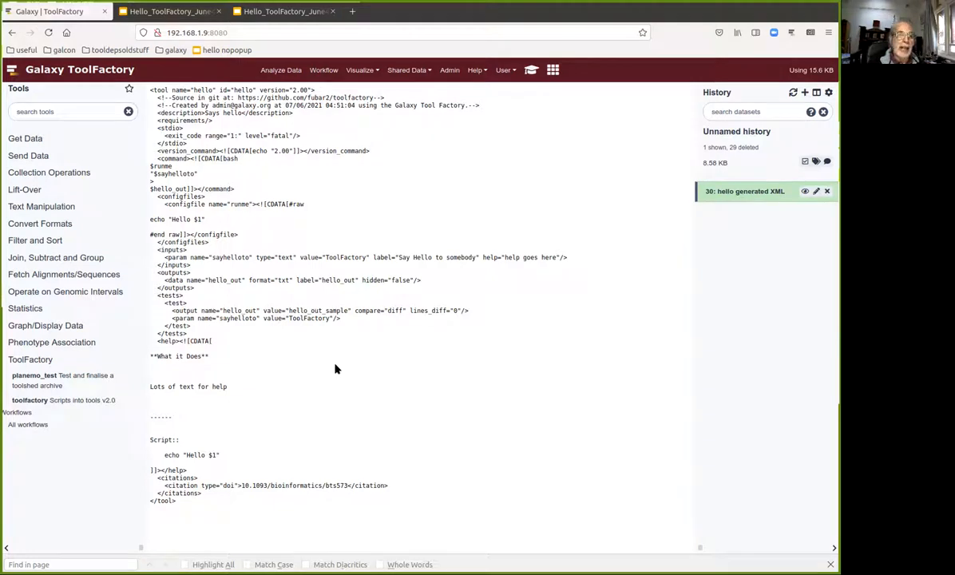
mouse_move(288, 396)
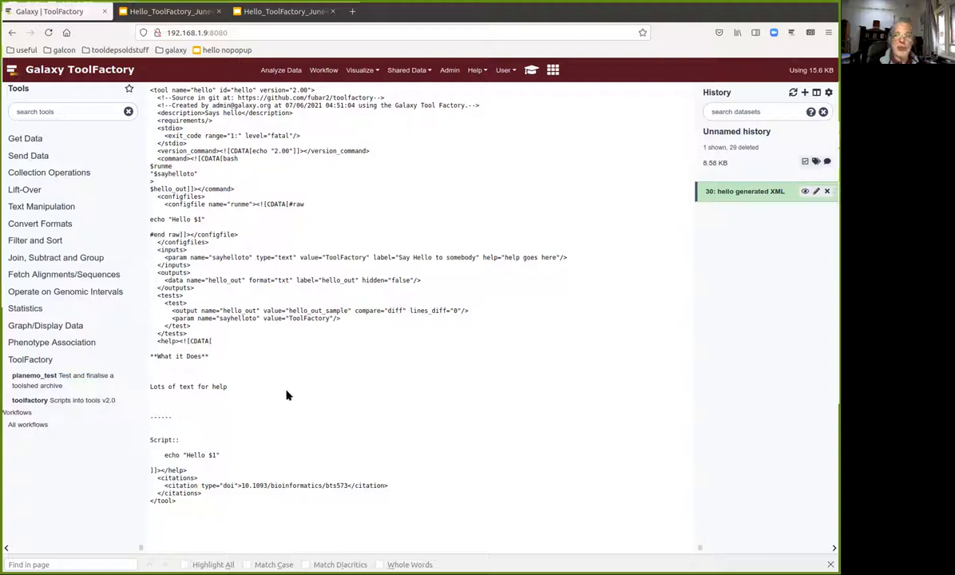
mouse_move(401, 388)
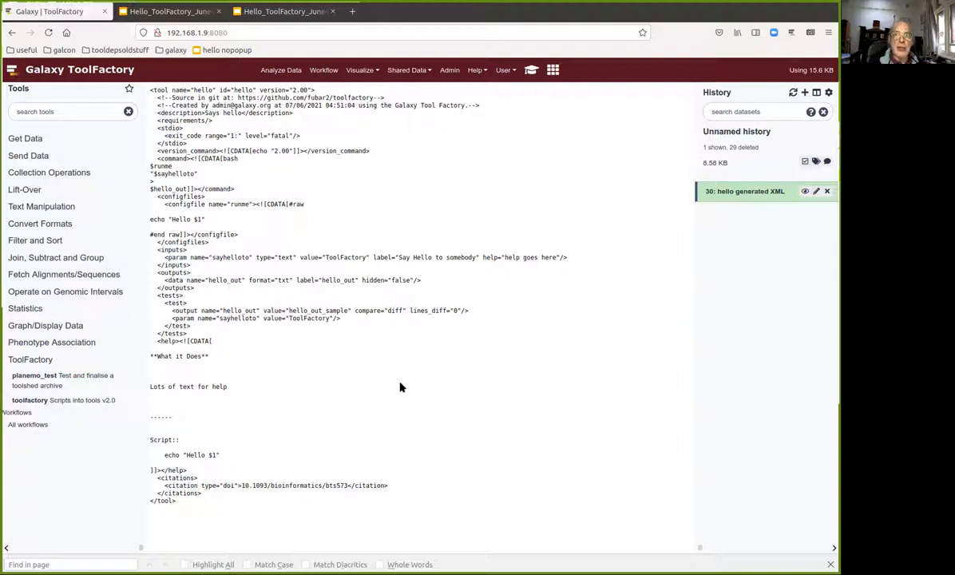
mouse_move(391, 383)
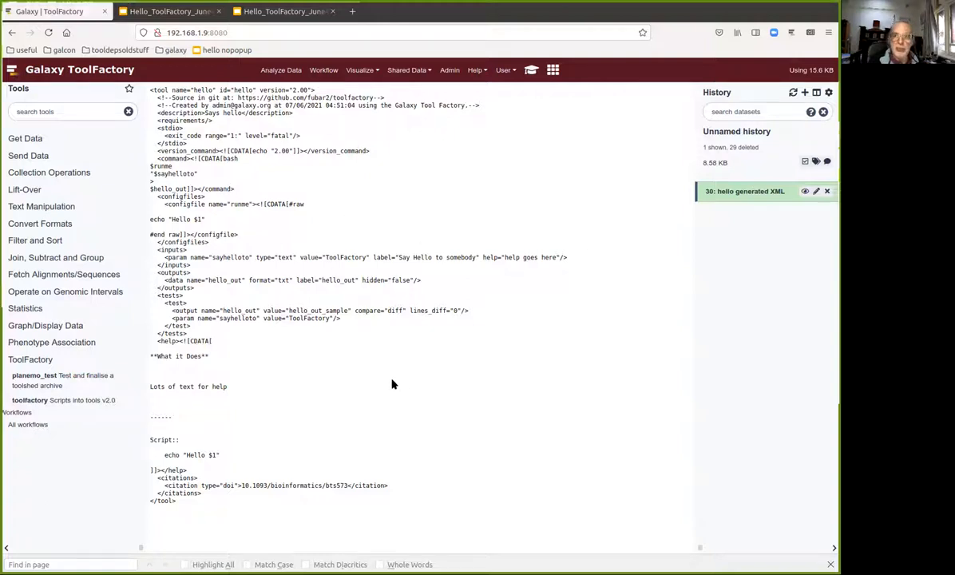
mouse_move(514, 275)
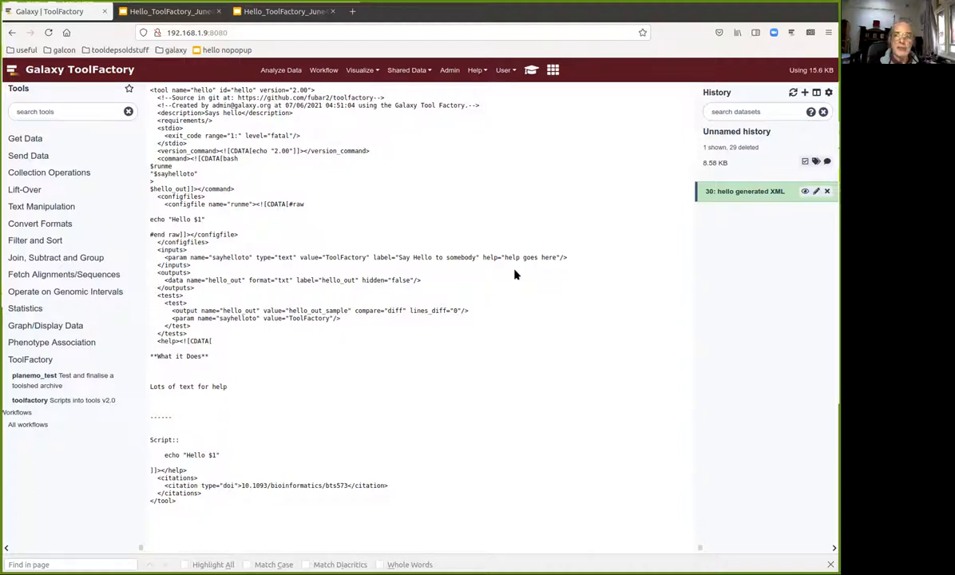
mouse_move(559, 186)
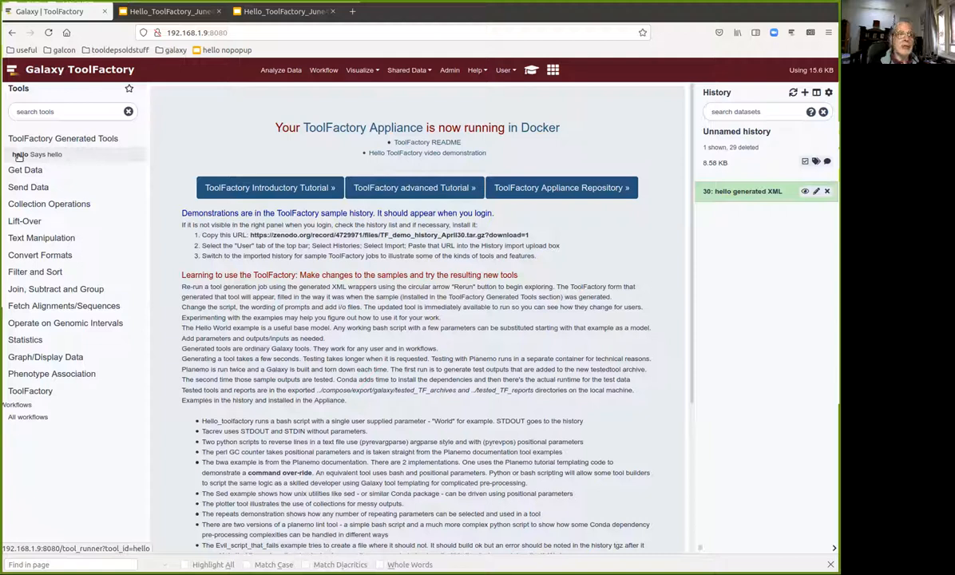
- Load the installed hello tool and enter Ross as the person to greet
click(45, 153)
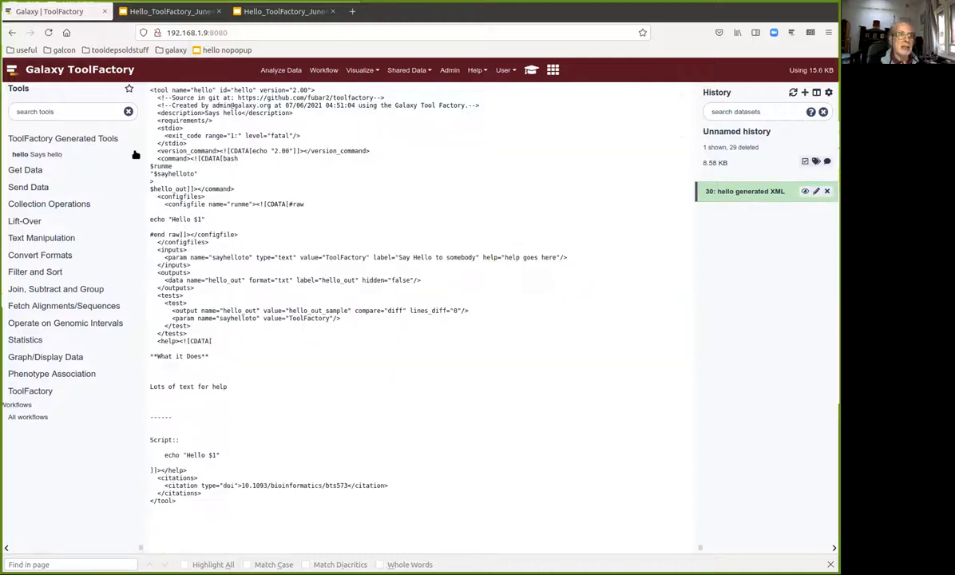
click(19, 153)
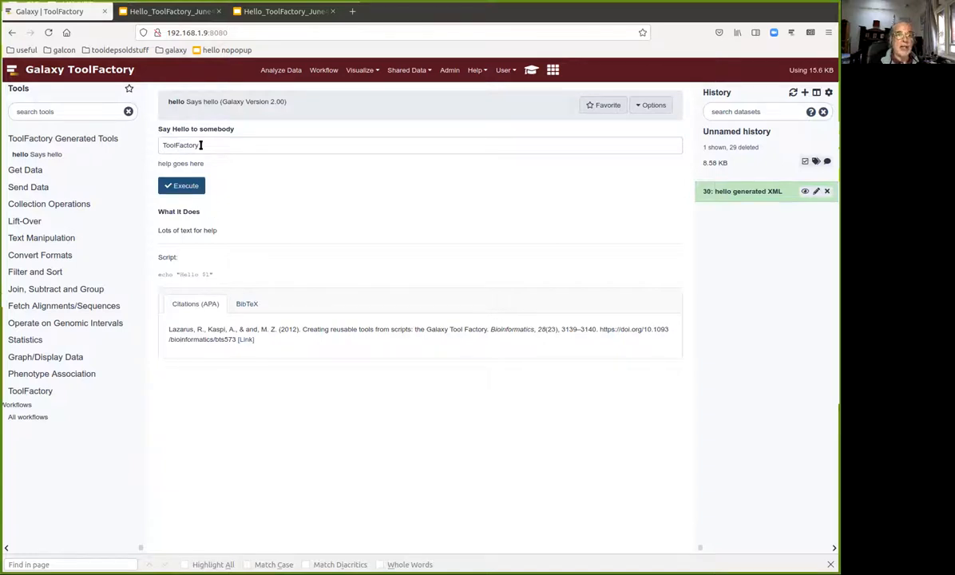
text(Ro)
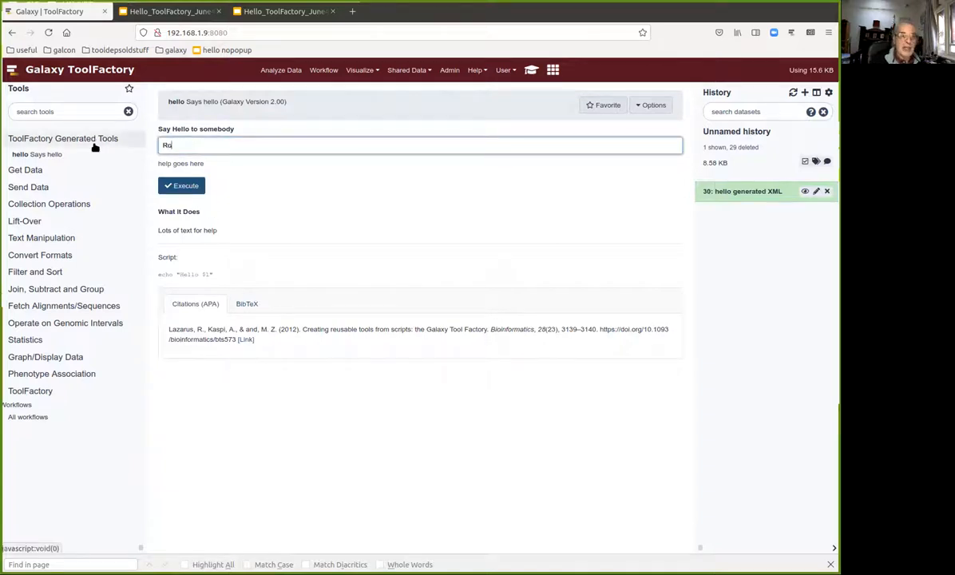
text(Rosa)
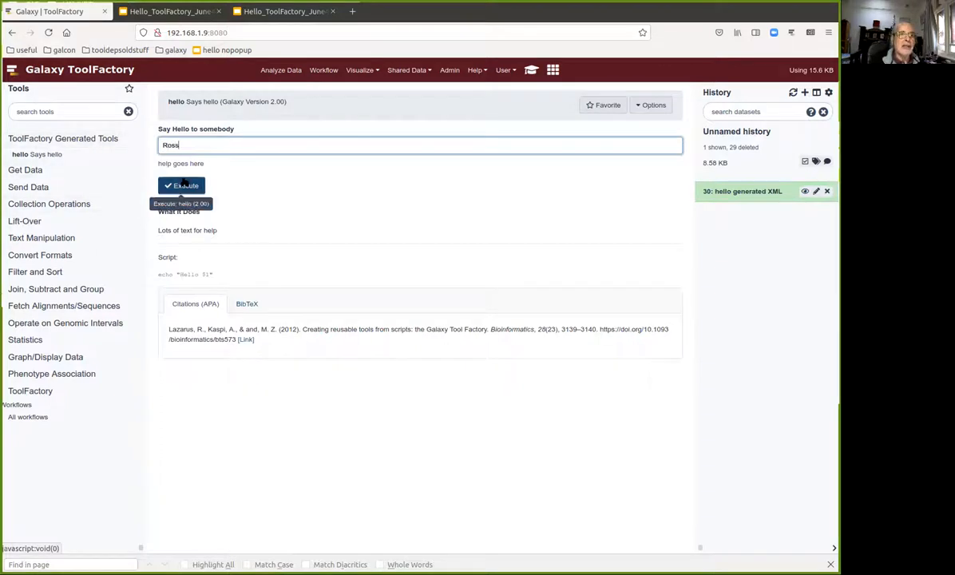
- Run hello for Ross, giving hello_out 'Hello Ross', and reopen its rerun form
click(182, 185)
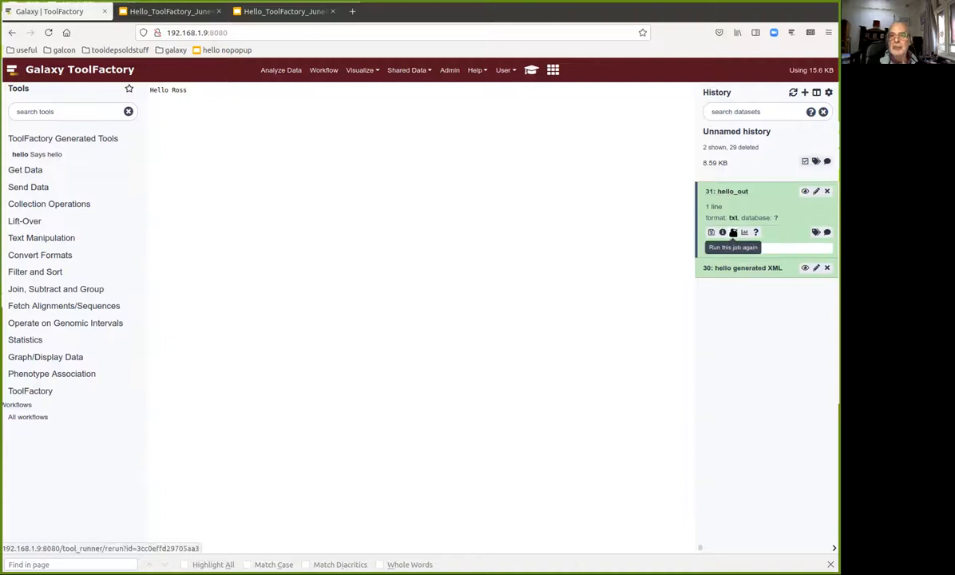
click(733, 233)
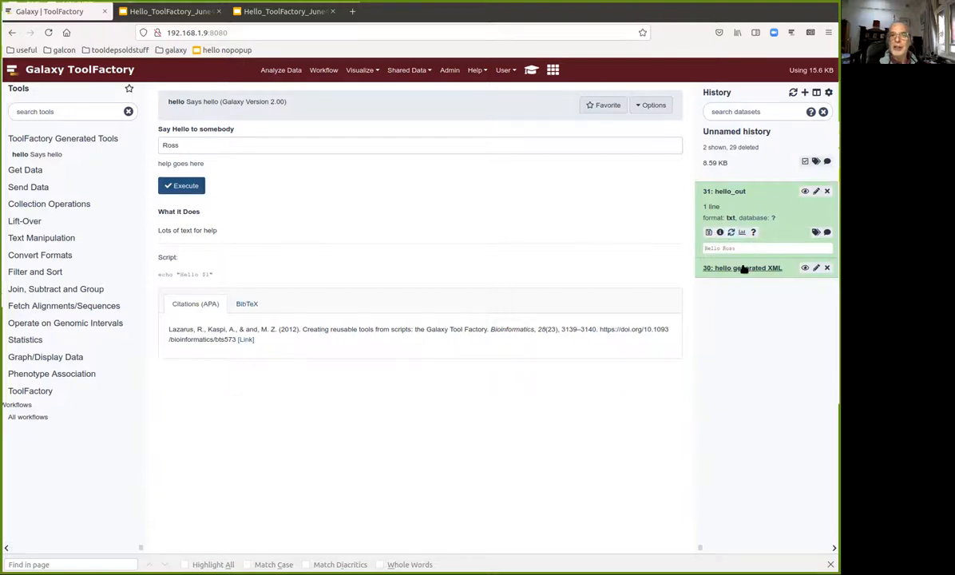
- Rerun the generating job as hello_new with script echo "Hello new $1"
click(741, 269)
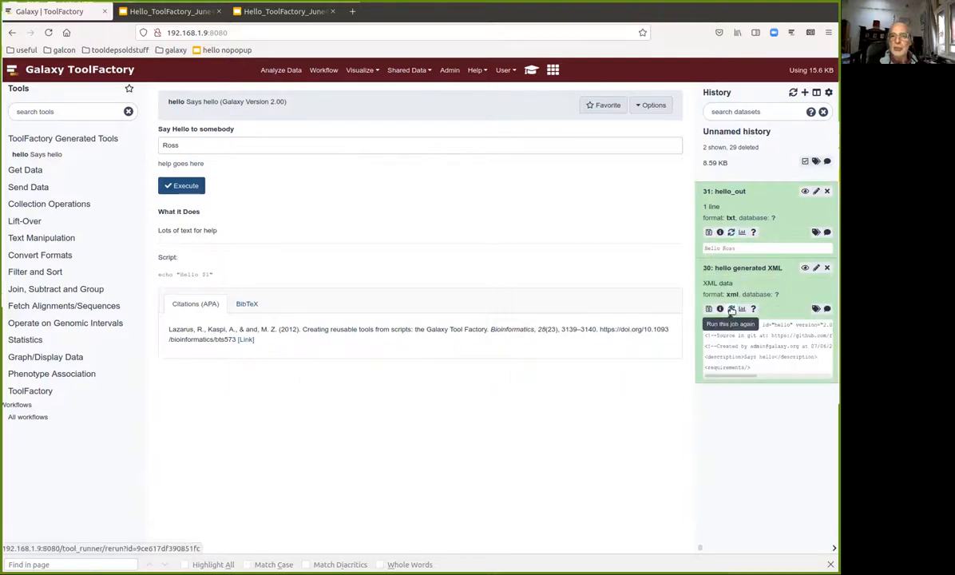
click(731, 310)
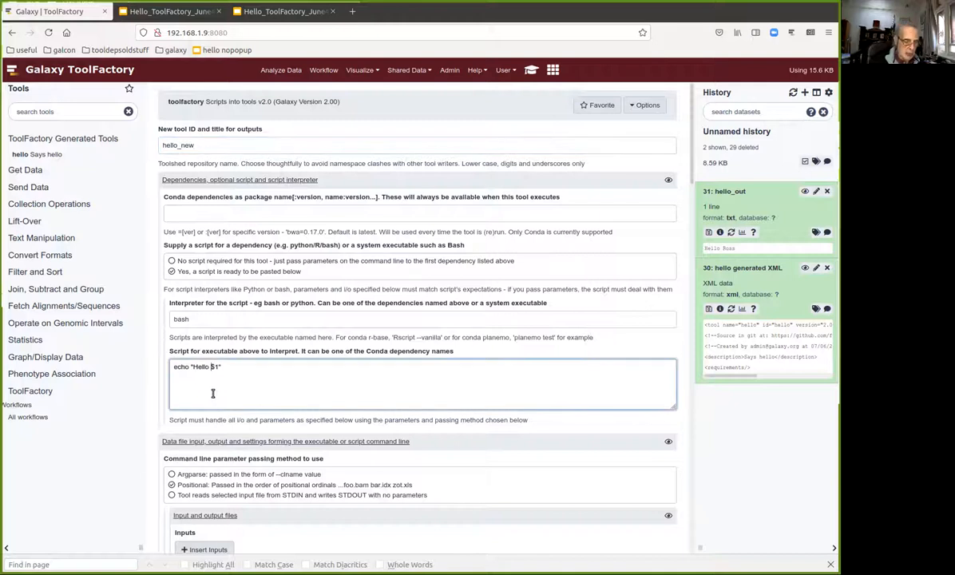
text(new)
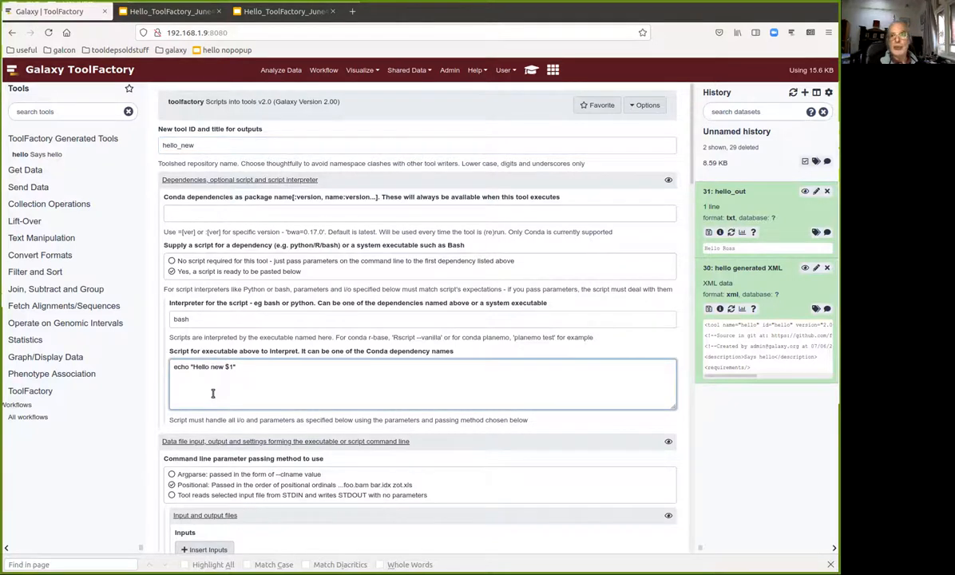
scroll(down, 3)
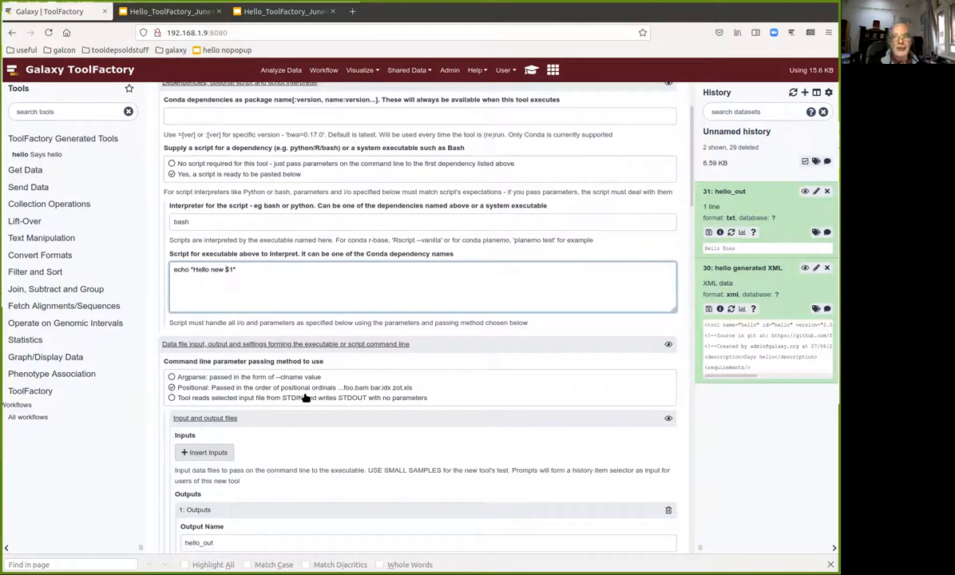
scroll(down, 3)
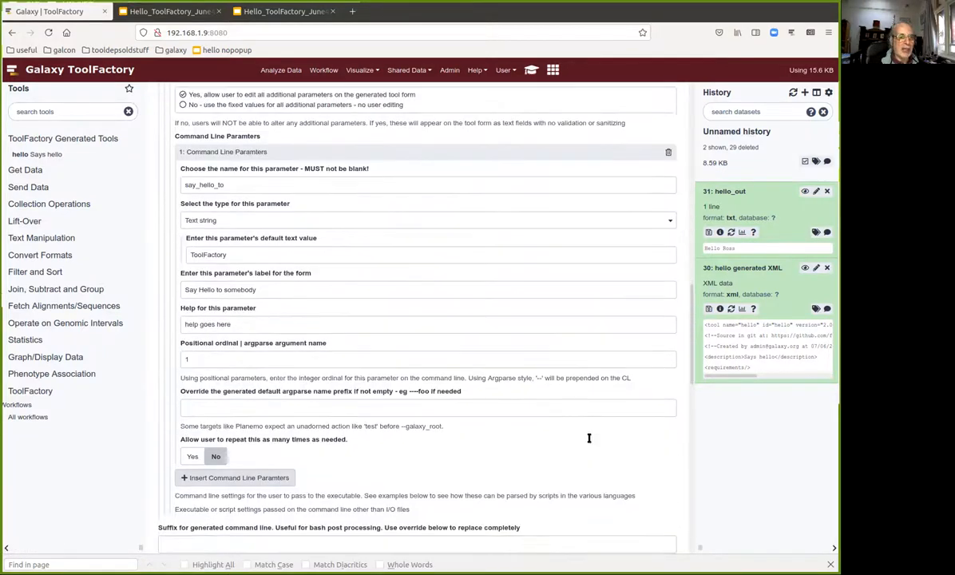
scroll(down, 3)
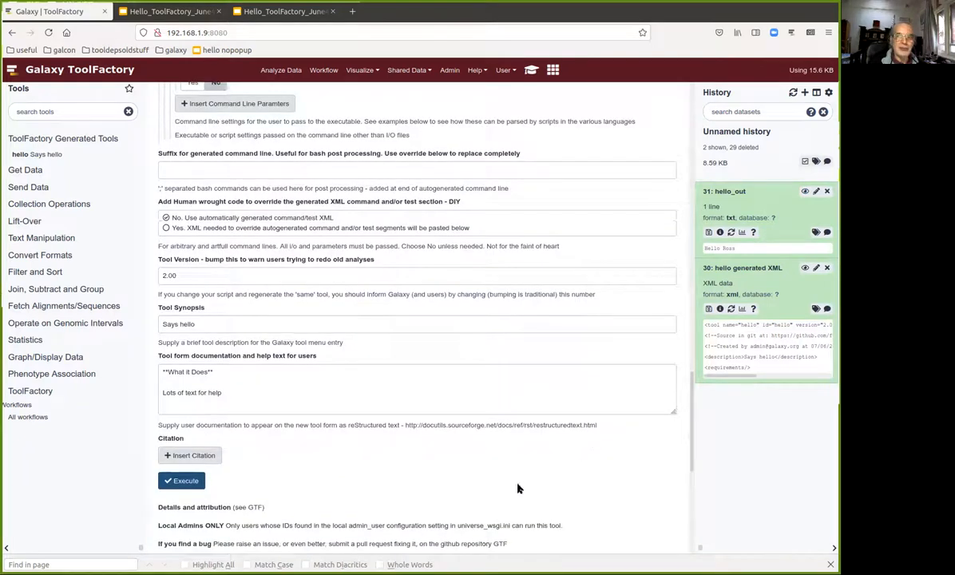
- Execute the ToolFactory job to build hello_new, then return home to refresh the tool list
click(182, 479)
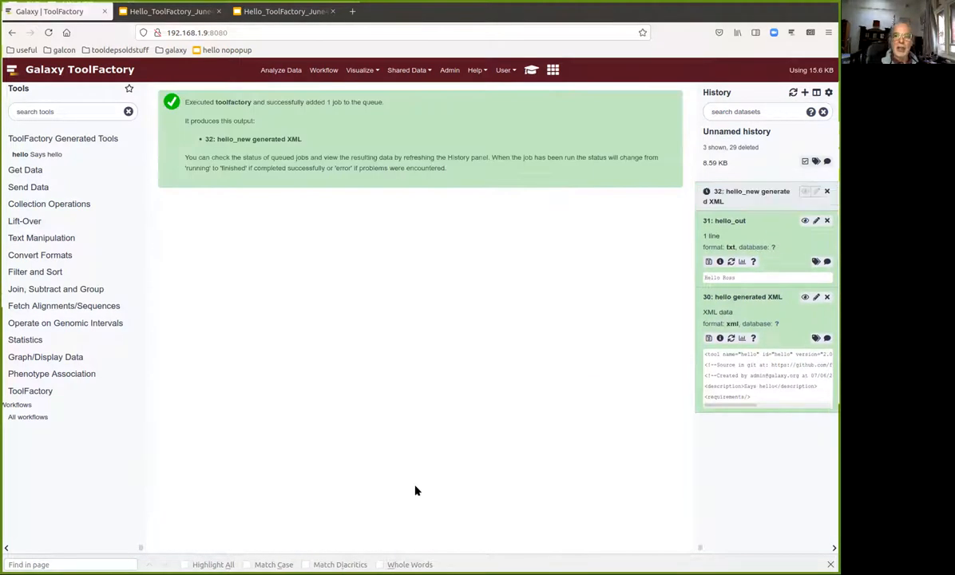
mouse_move(365, 473)
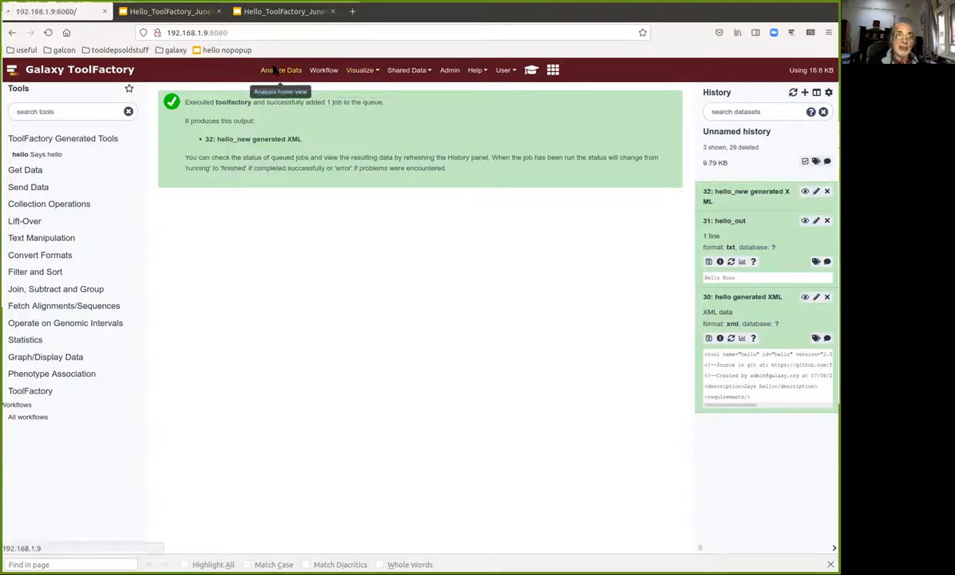
click(281, 71)
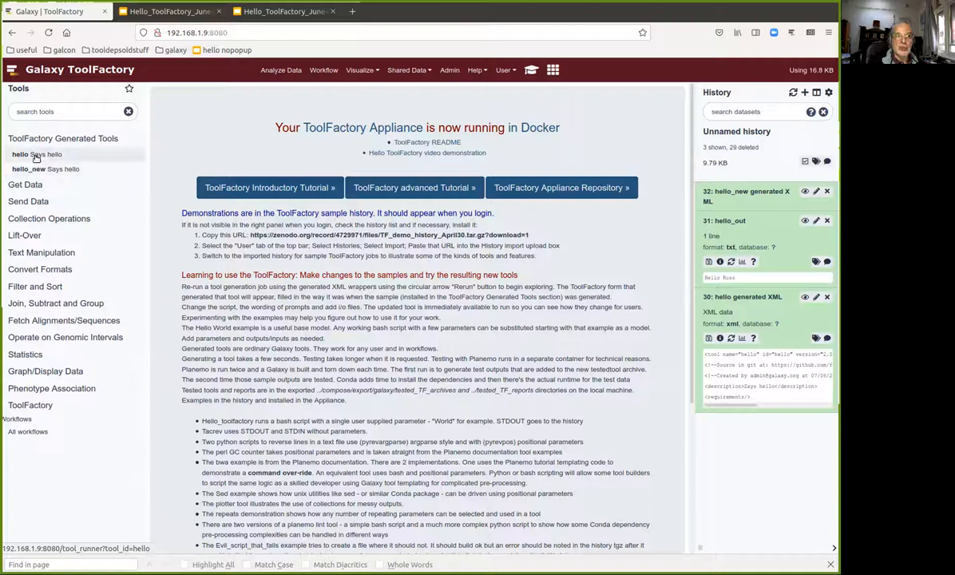
- Run the hello_new tool with its default ToolFactory value to queue a new hello_out dataset
click(19, 153)
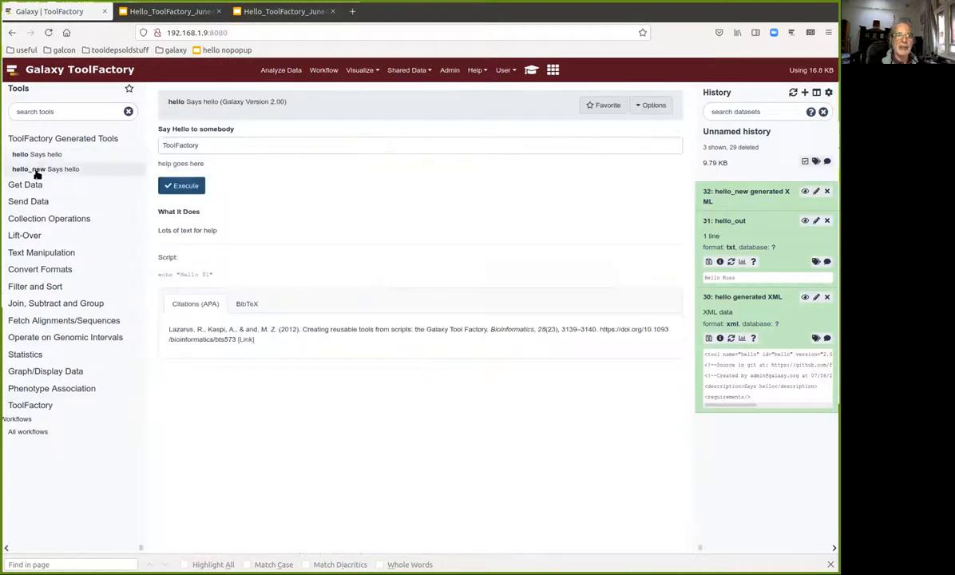
click(28, 169)
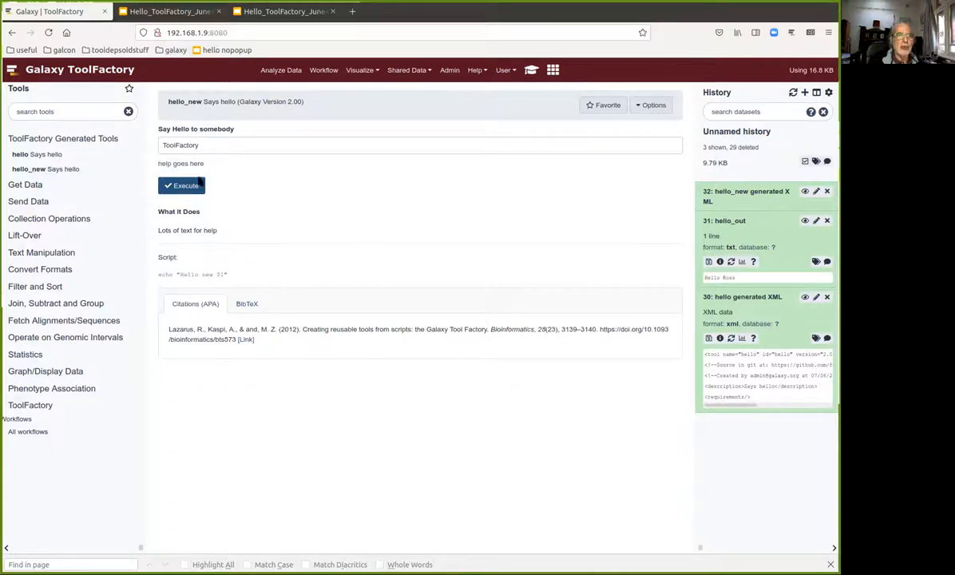
click(182, 185)
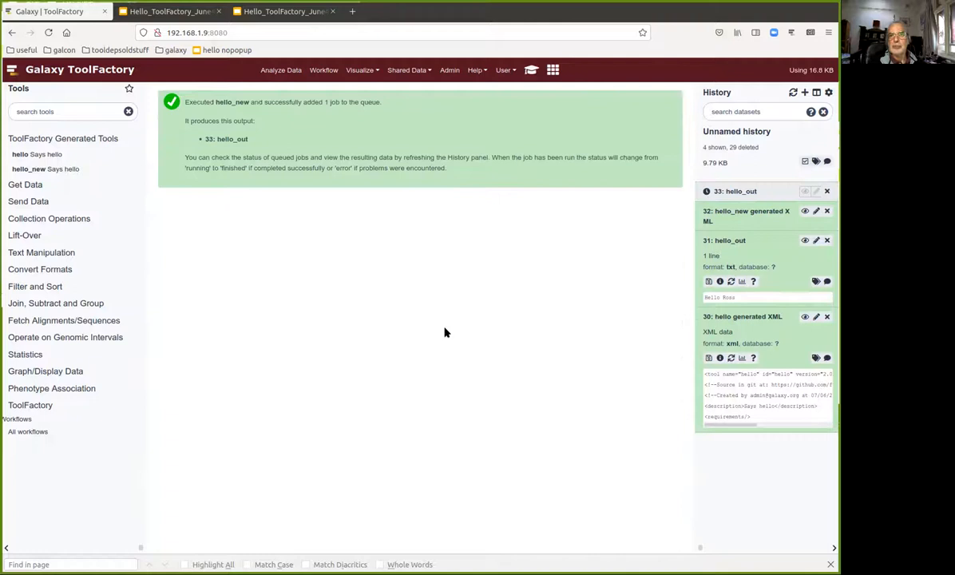
mouse_move(444, 422)
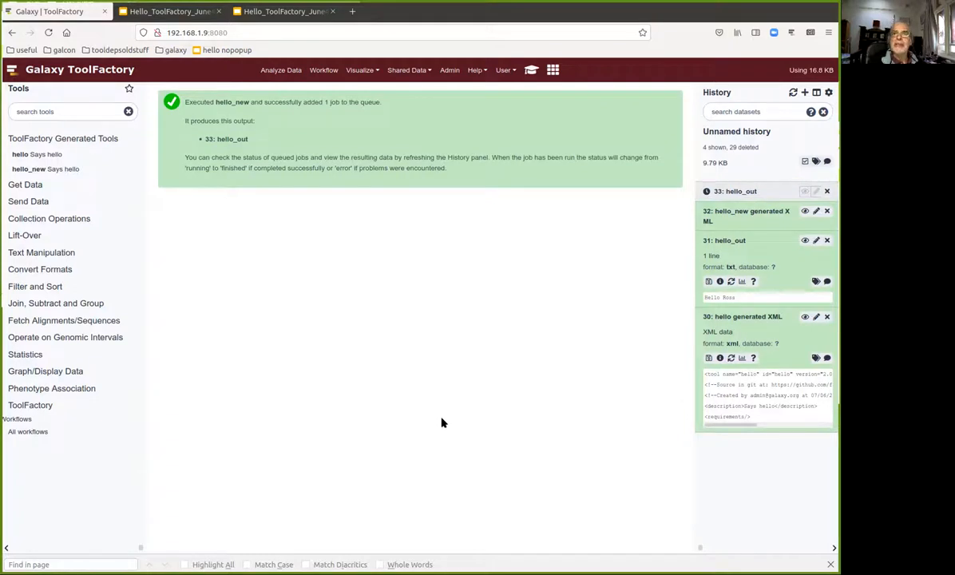